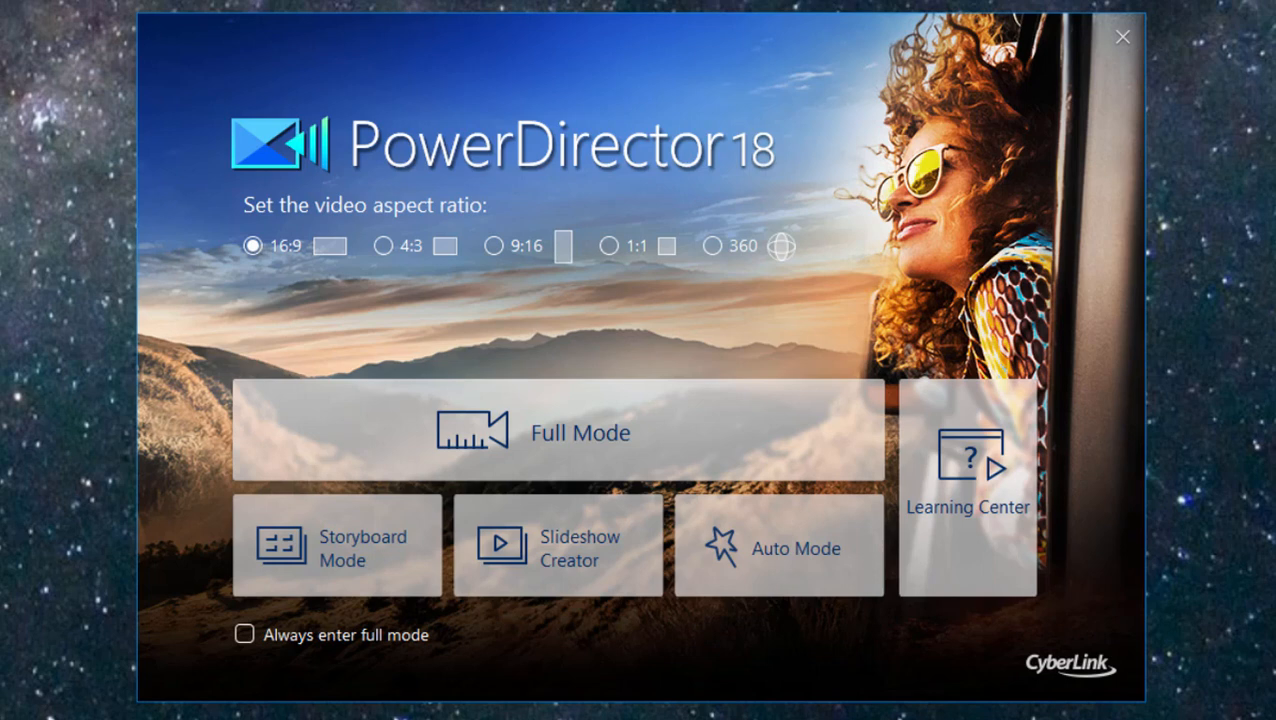
pyautogui.moveTo(245, 270)
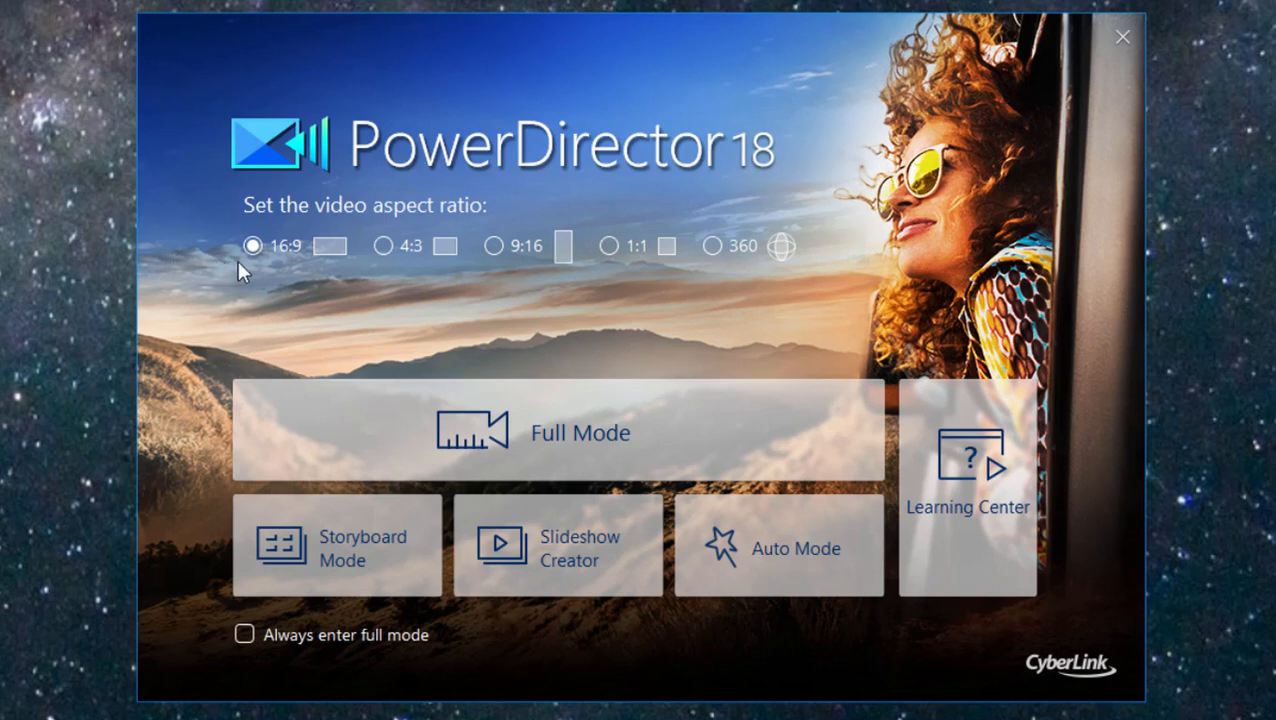
pyautogui.moveTo(683, 247)
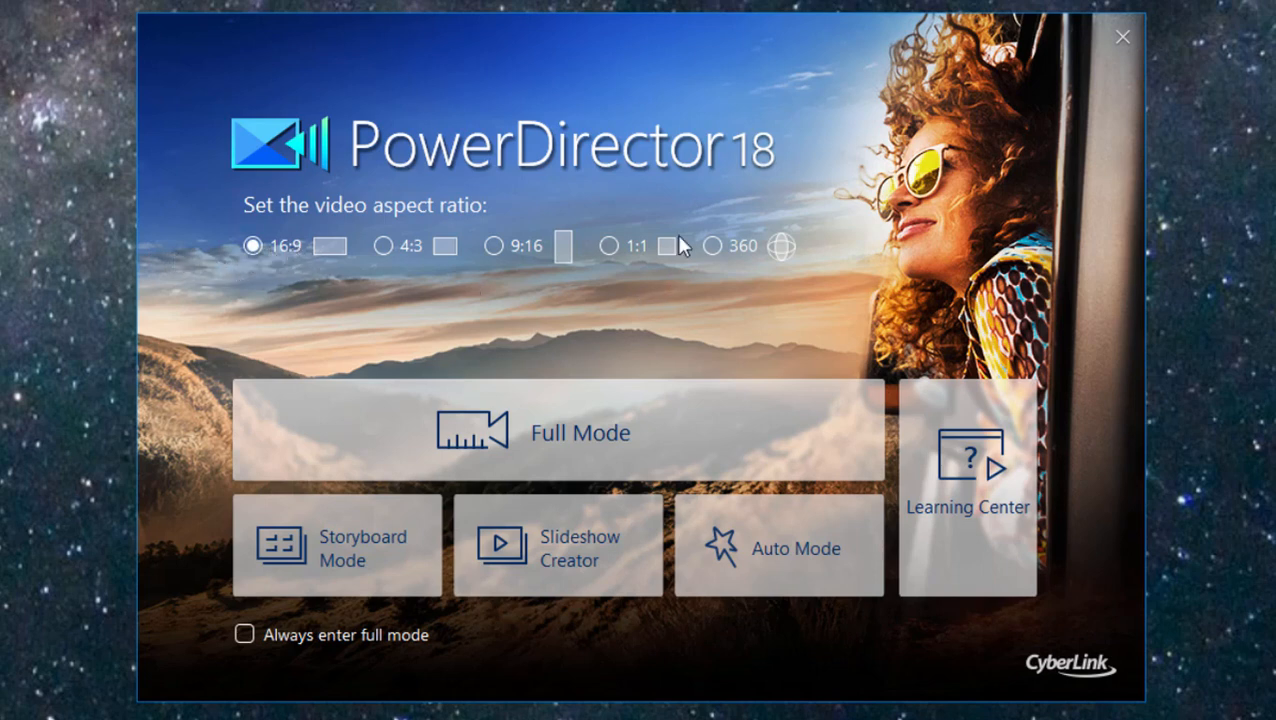
pyautogui.moveTo(663, 216)
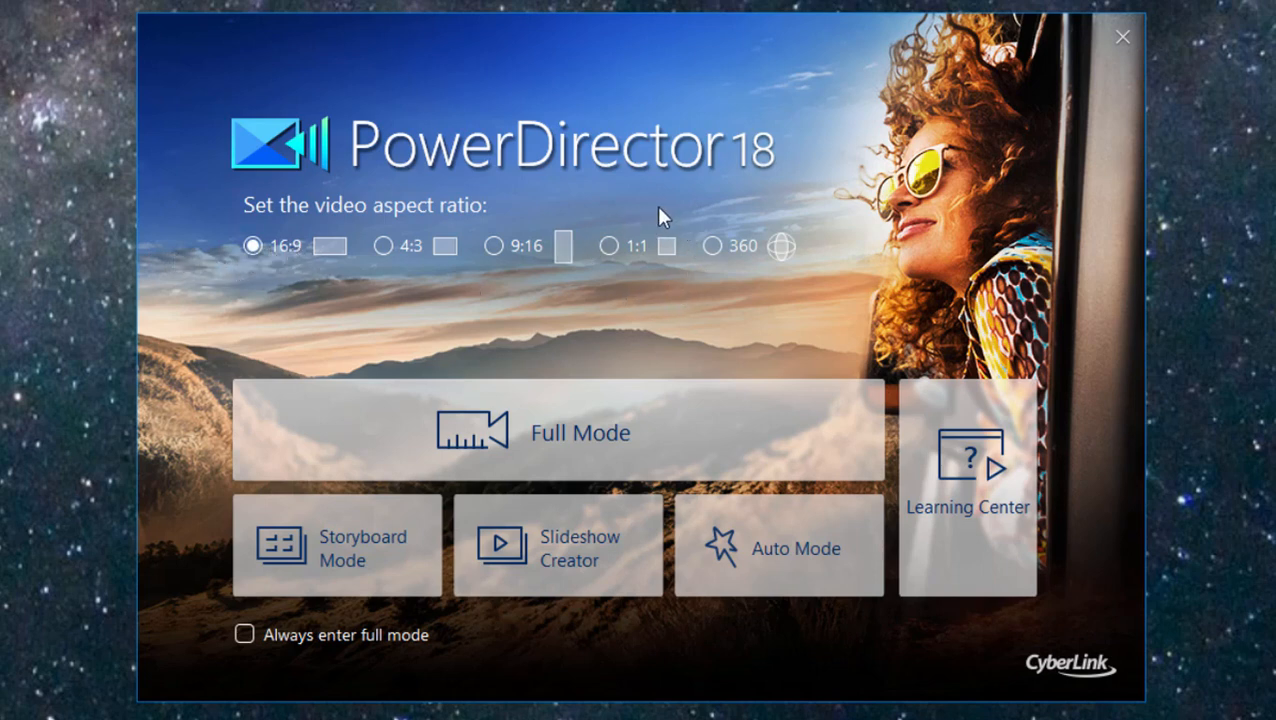
pyautogui.moveTo(685, 240)
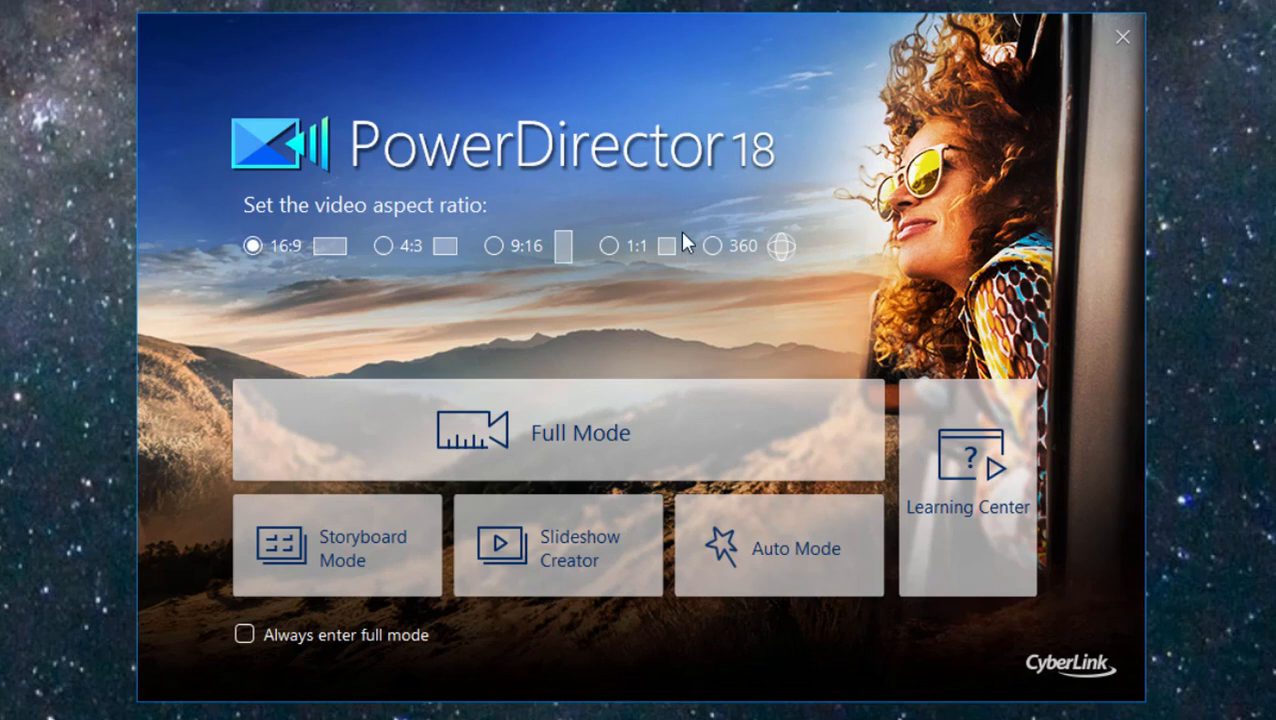
pyautogui.moveTo(678, 237)
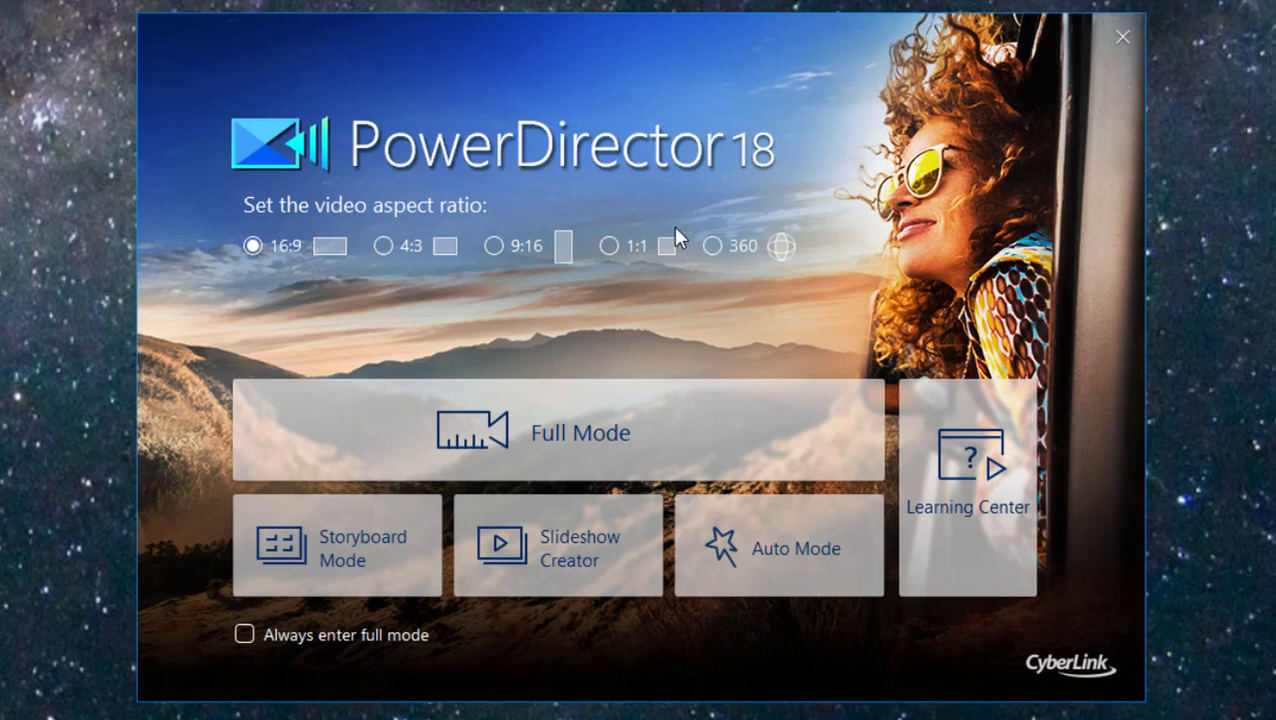
pyautogui.moveTo(980, 500)
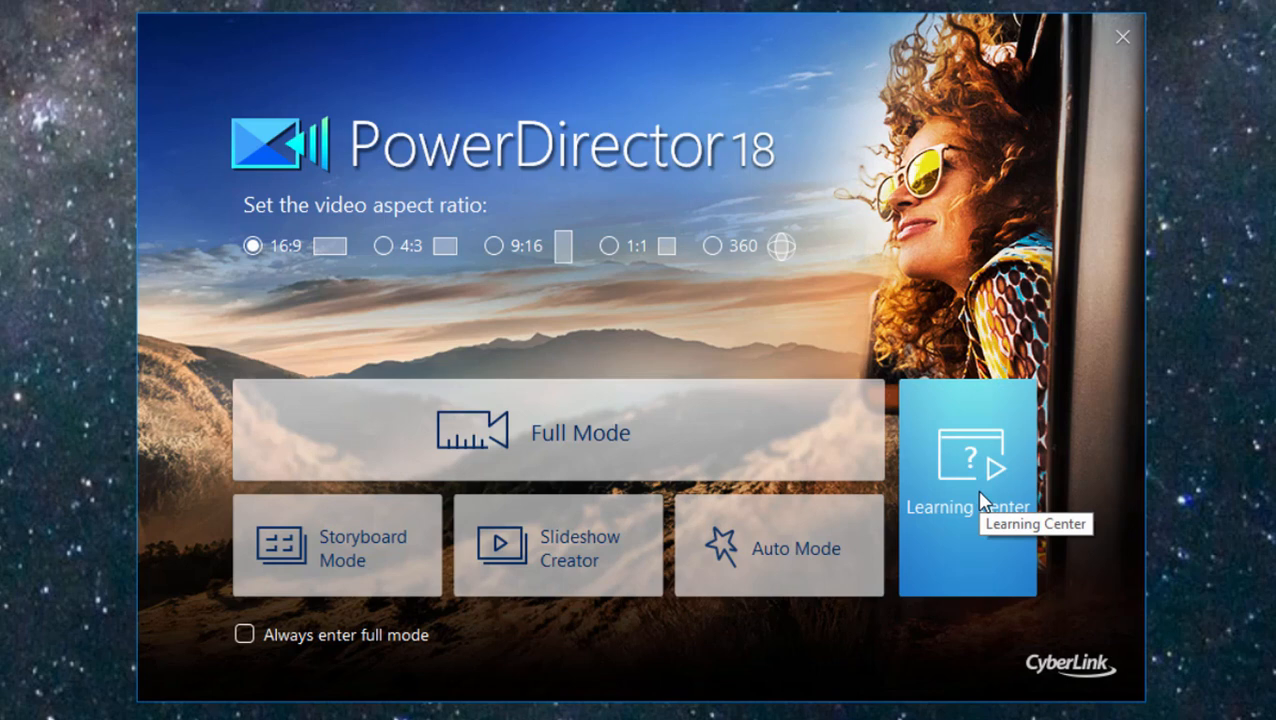
pyautogui.moveTo(985, 500)
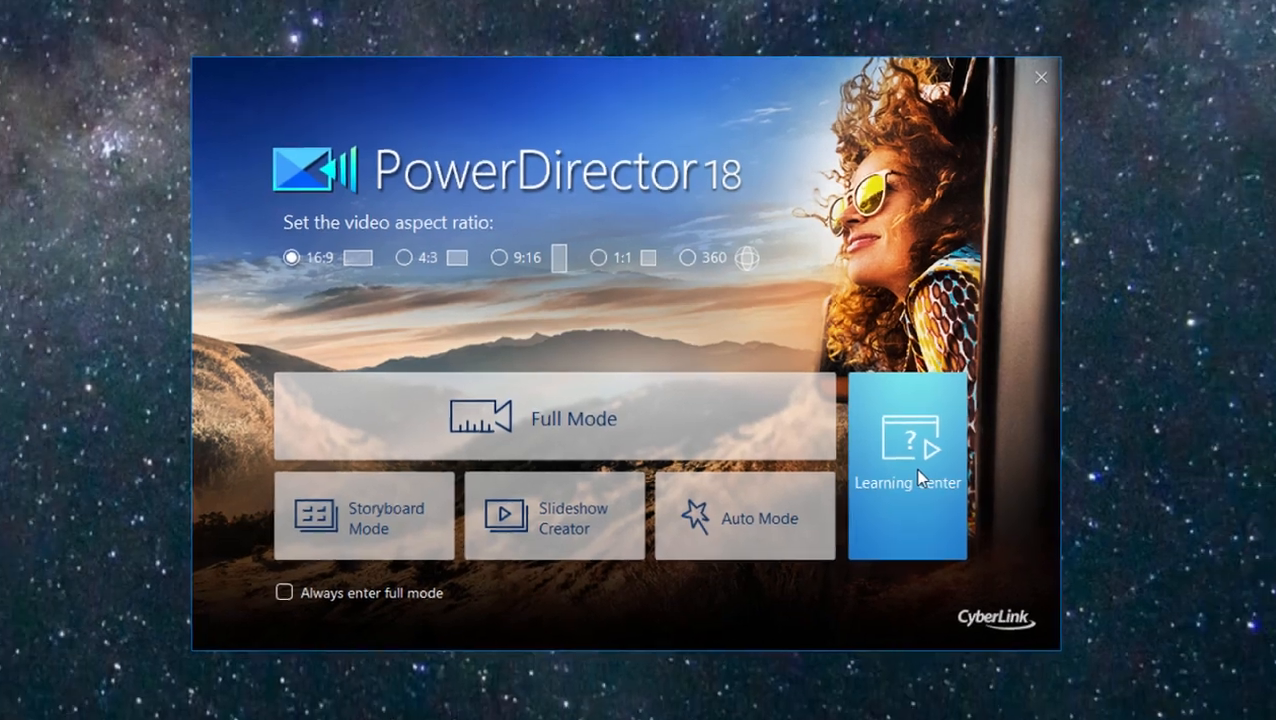
# Choose Full Mode on the launch screen to open the Florida project in the editor.
pyautogui.click(554, 417)
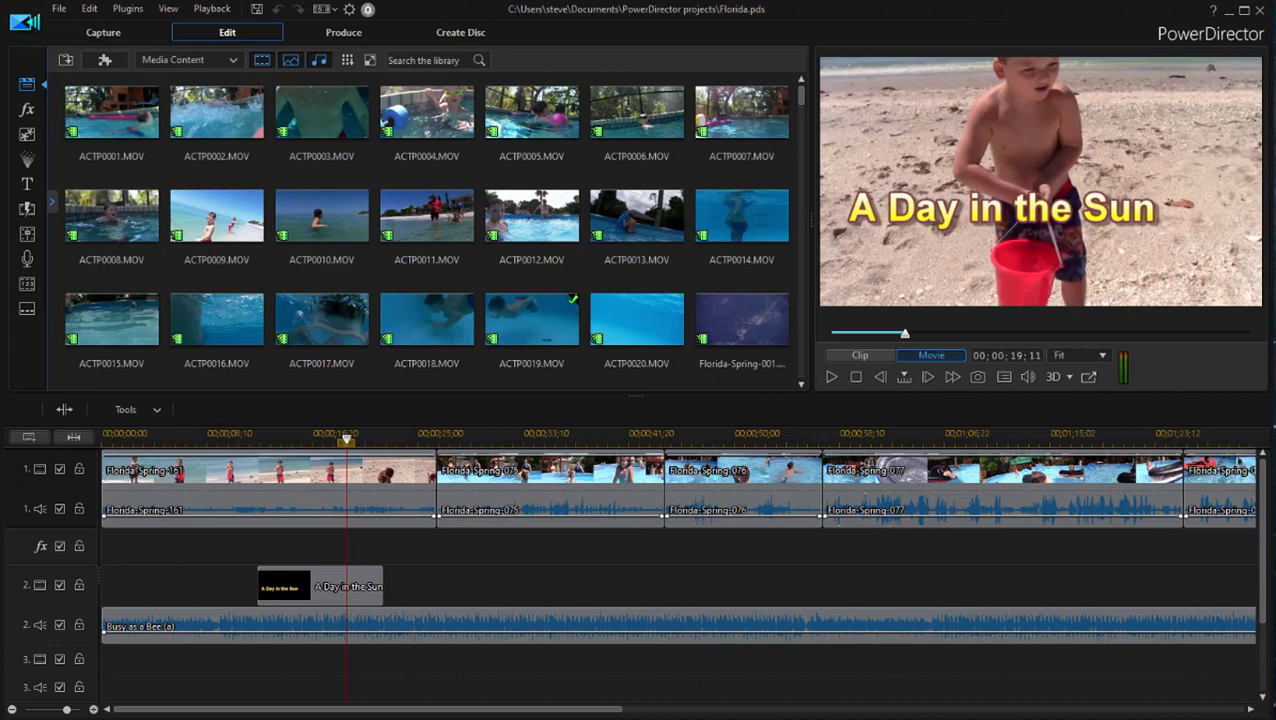
pyautogui.moveTo(208, 278)
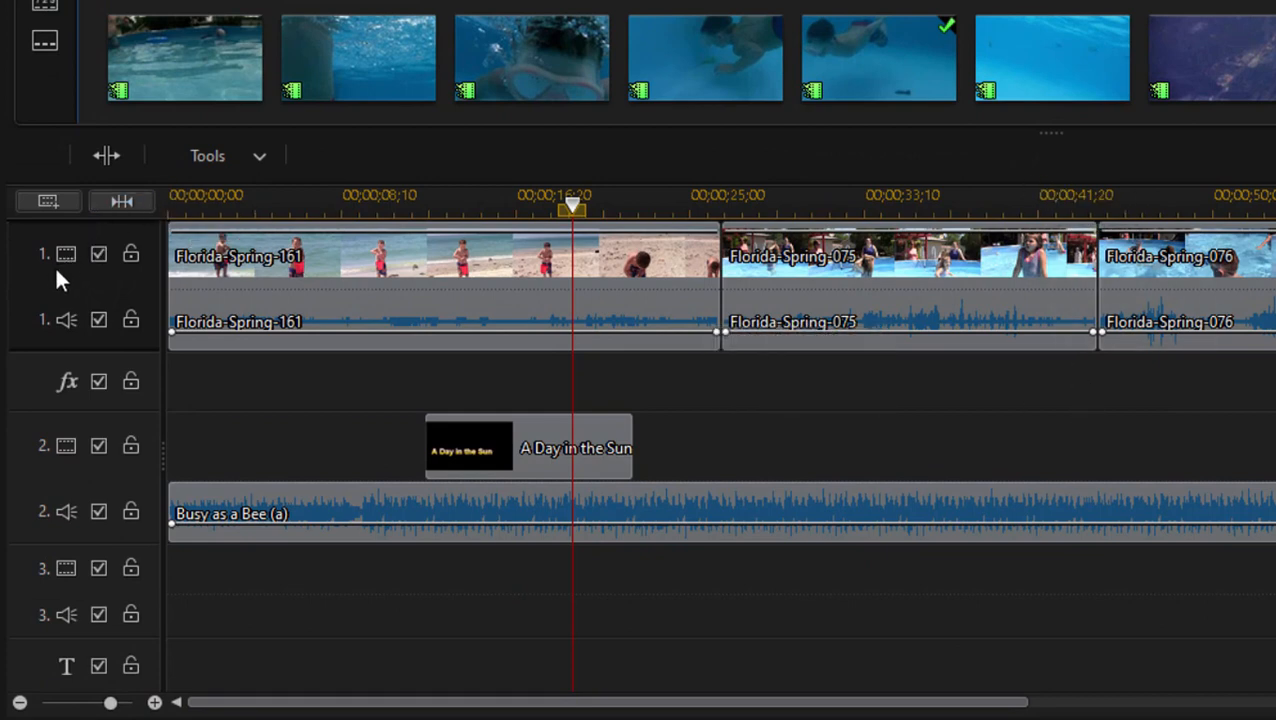
pyautogui.moveTo(678, 288)
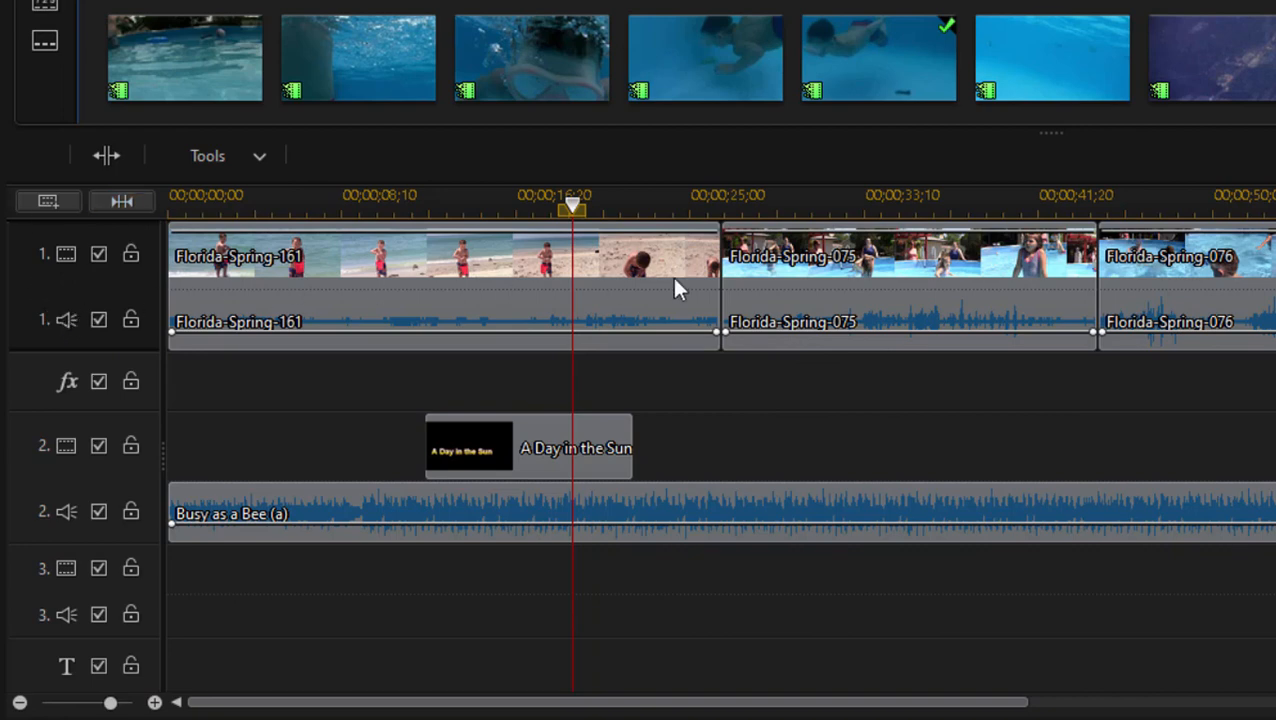
pyautogui.moveTo(558, 338)
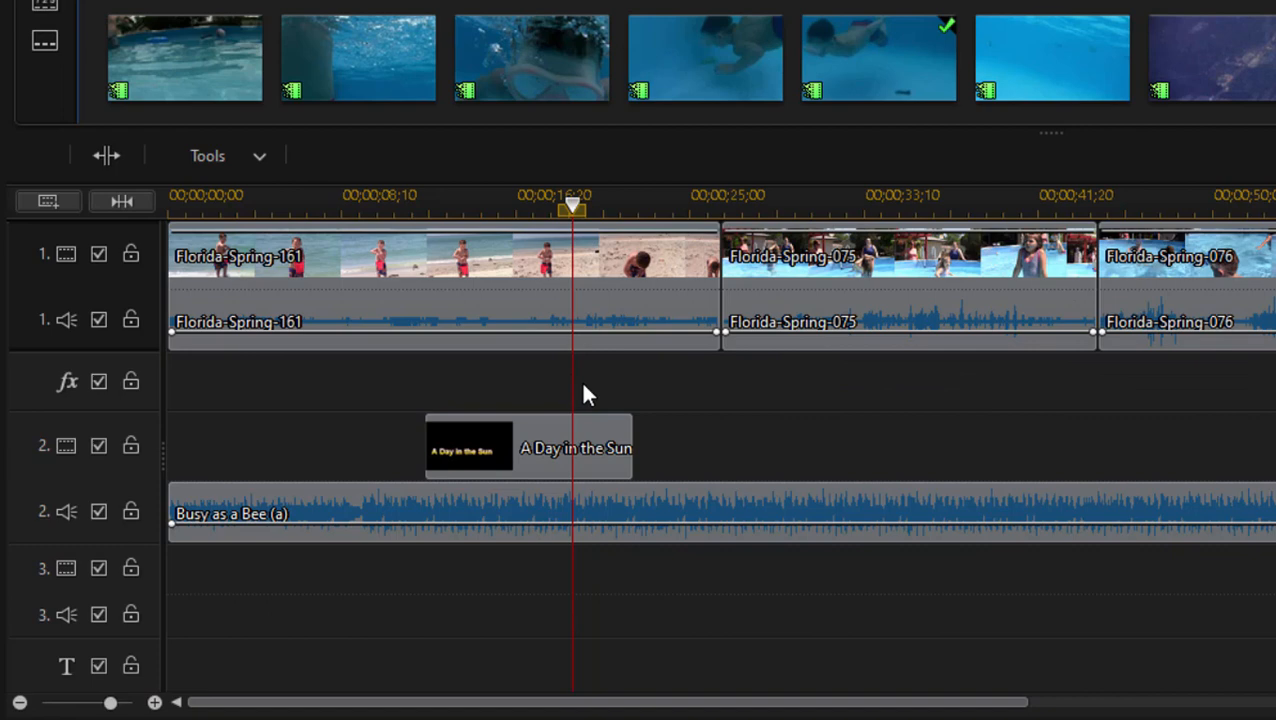
pyautogui.moveTo(590, 435)
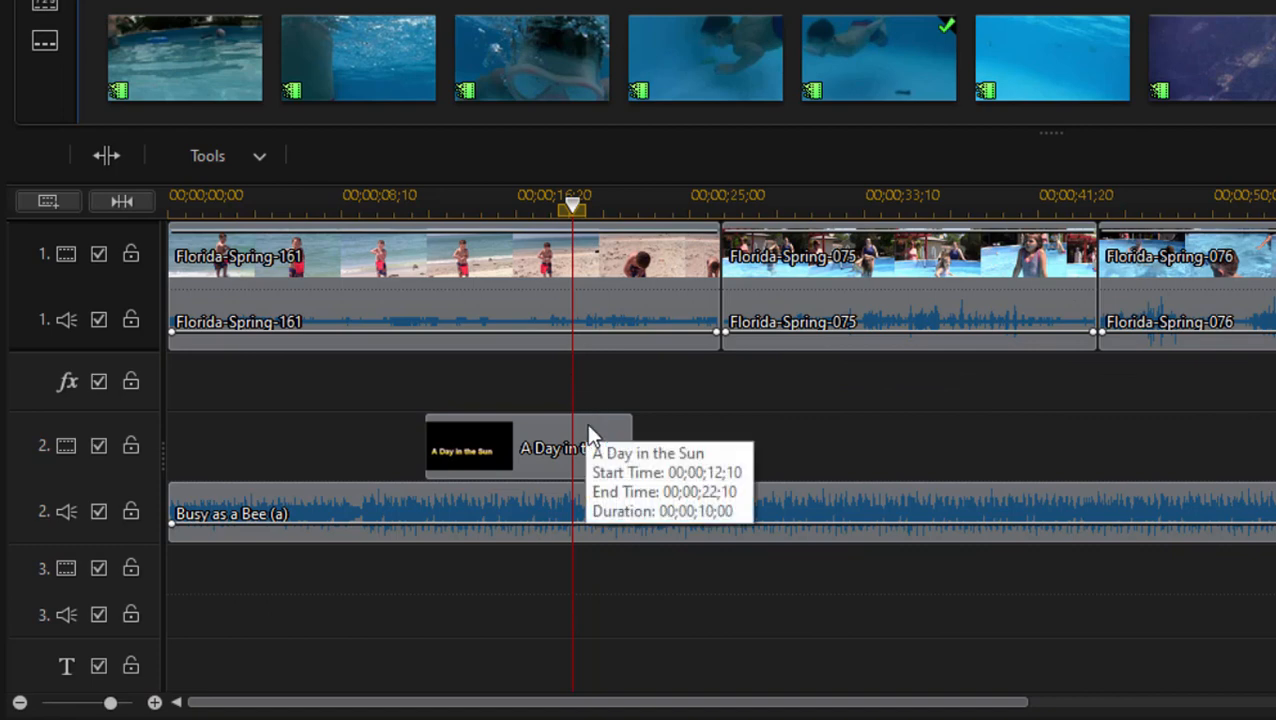
pyautogui.moveTo(735, 375)
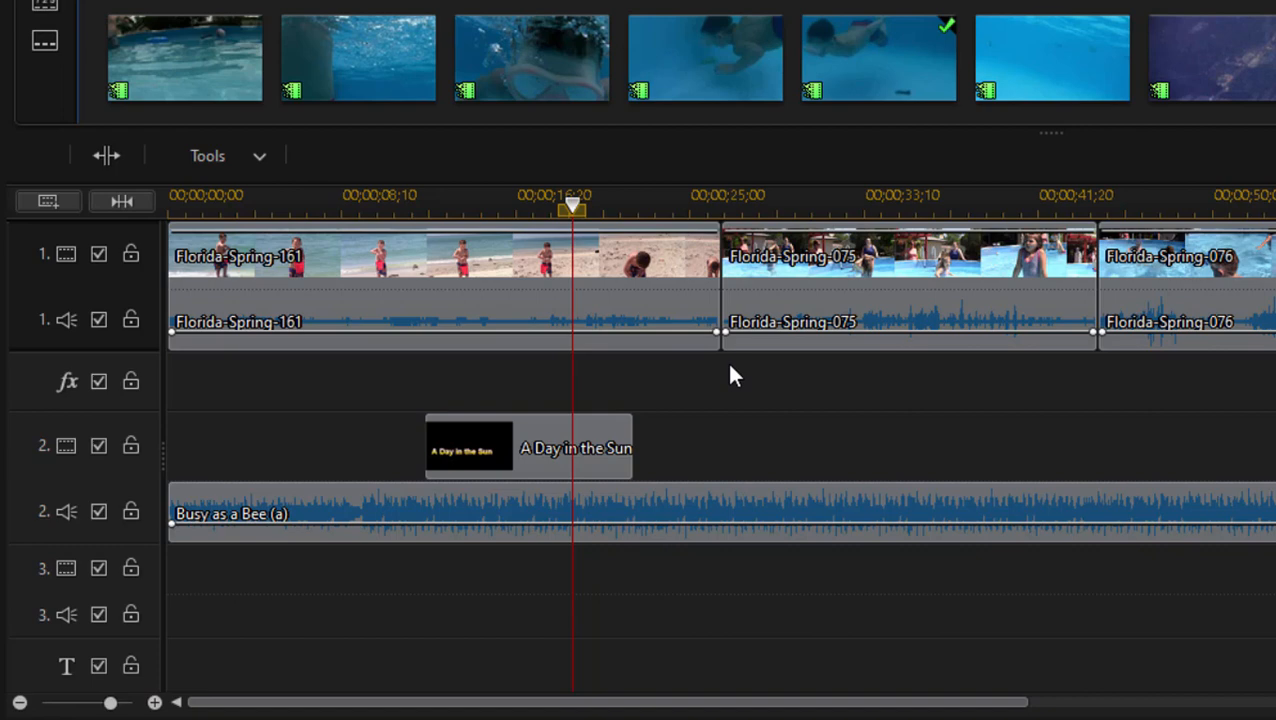
pyautogui.moveTo(755, 394)
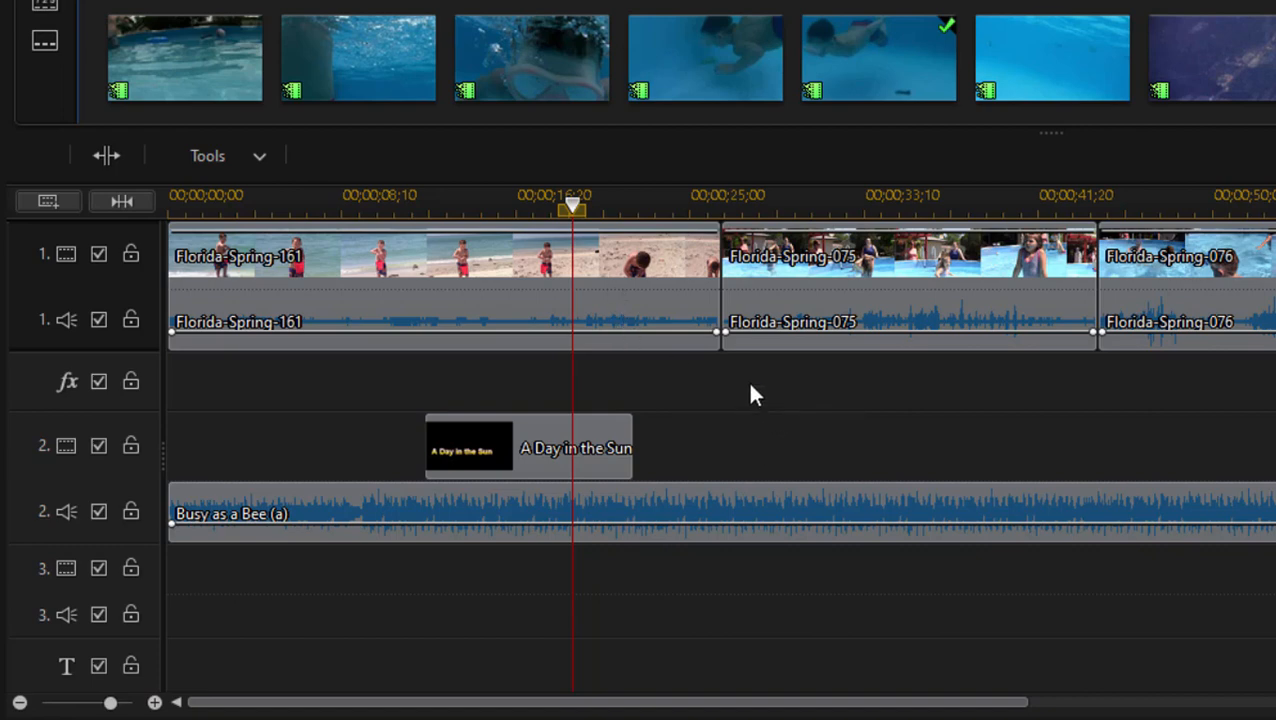
pyautogui.moveTo(695, 375)
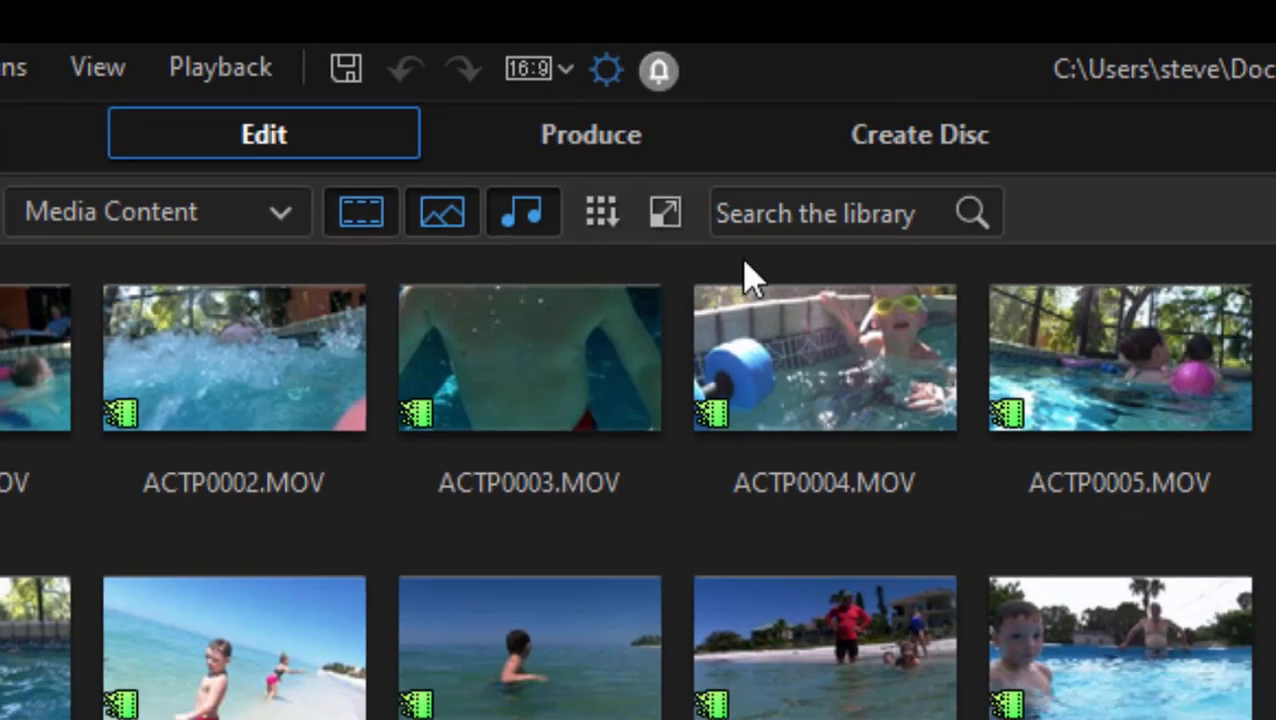
# In Preferences > Editing, enable 'Reverse timeline track order (track 1 at bottom)' and apply.
pyautogui.click(605, 70)
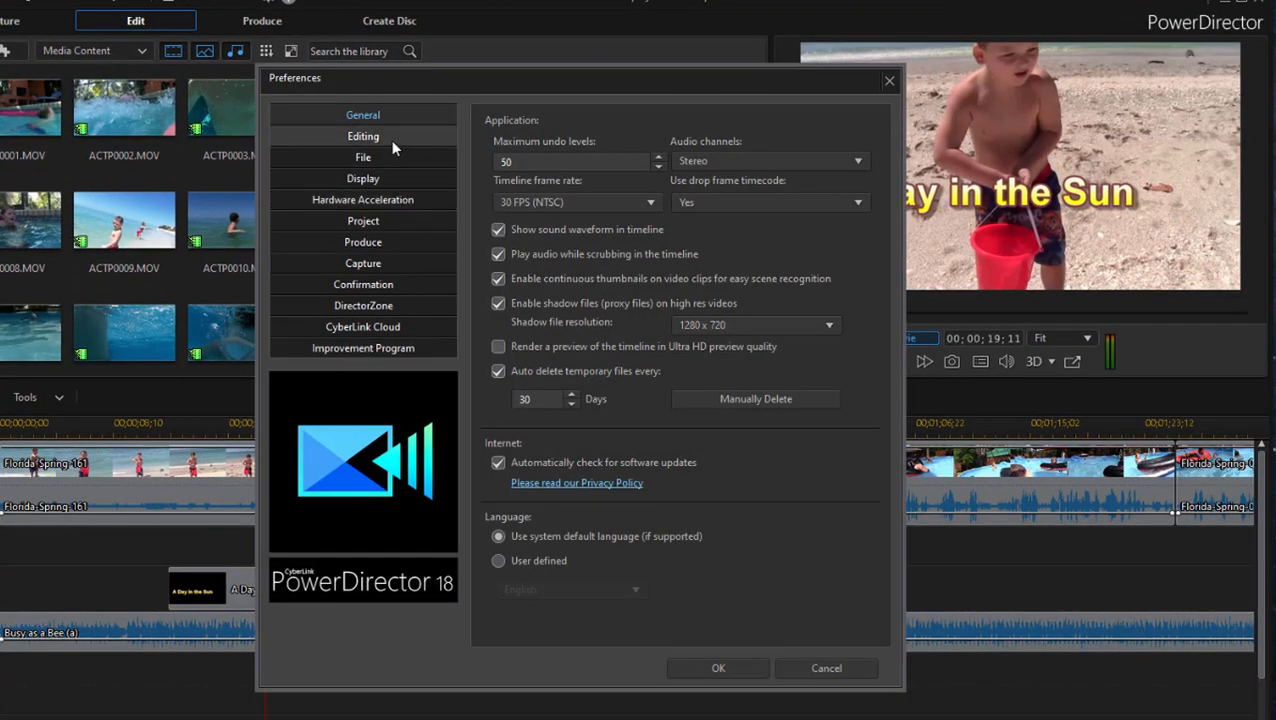
pyautogui.click(363, 136)
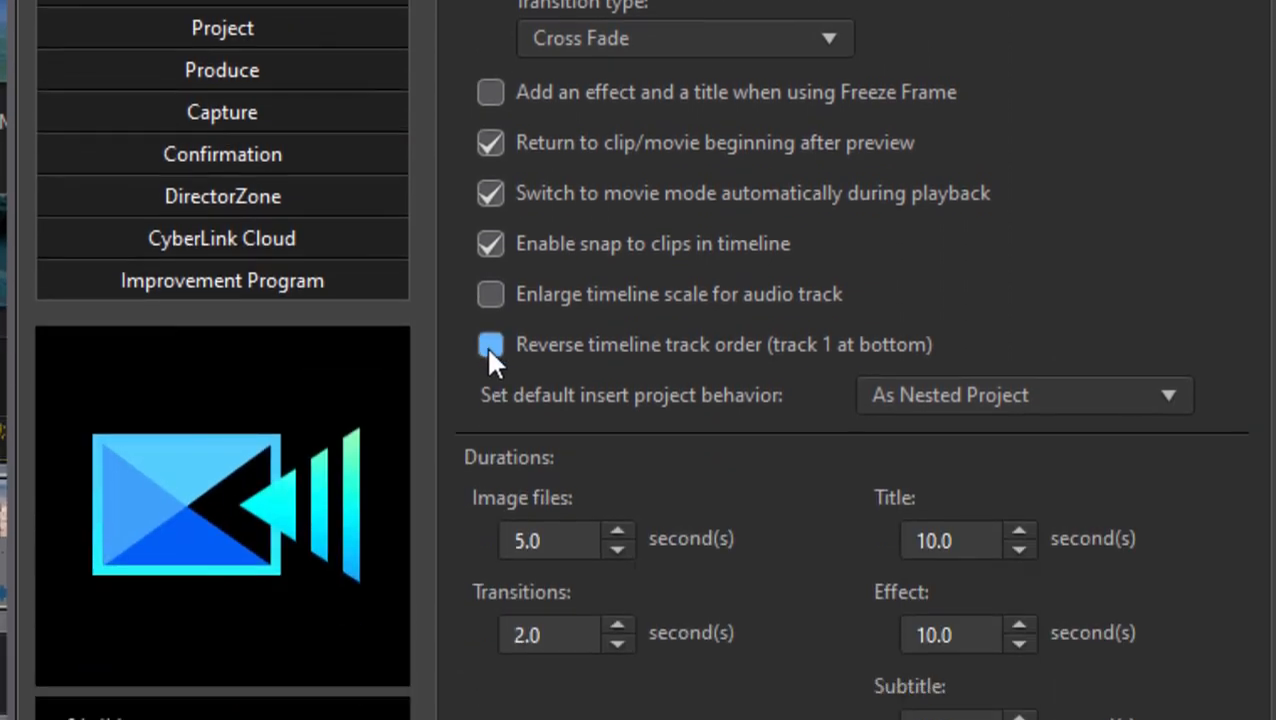
pyautogui.click(491, 344)
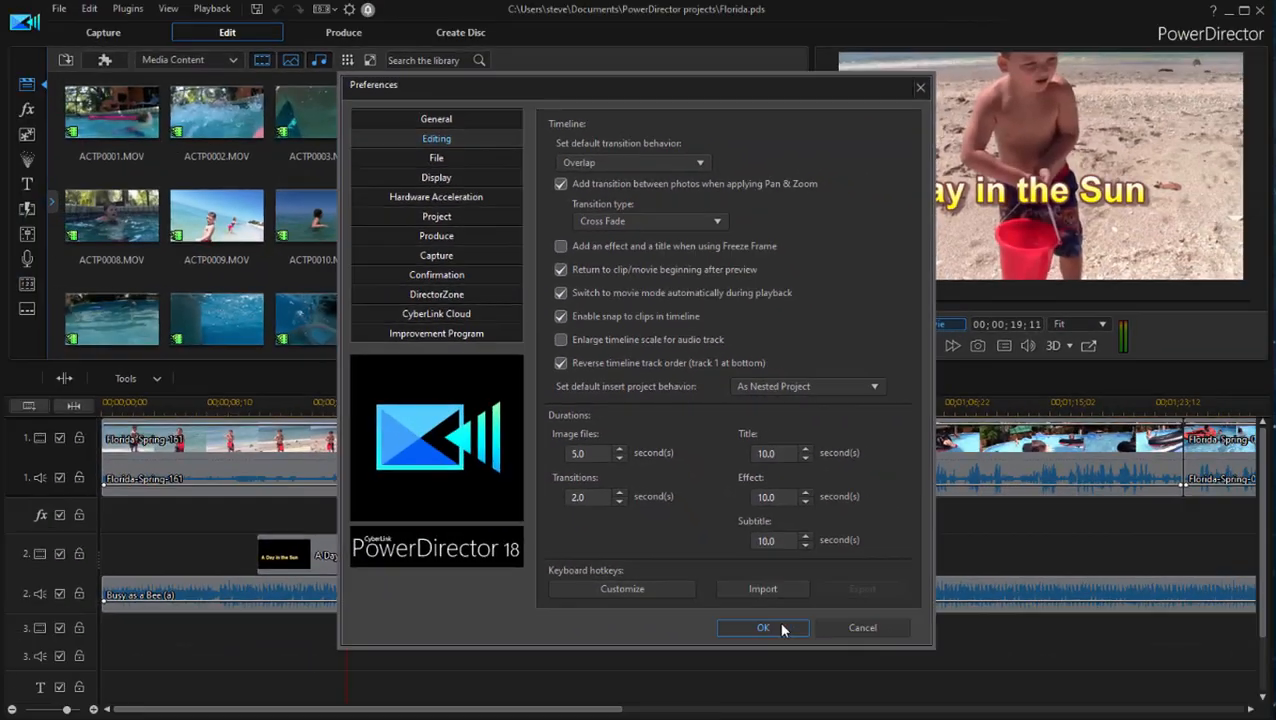
pyautogui.click(763, 627)
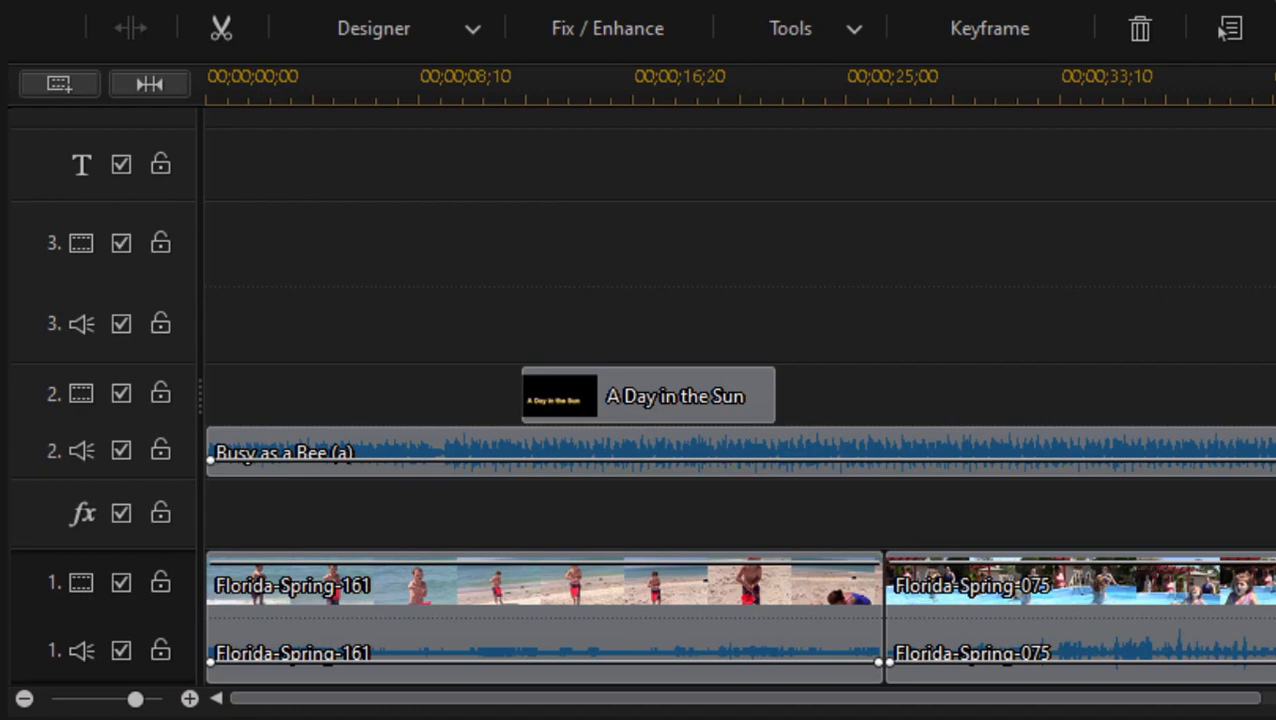
pyautogui.moveTo(890, 625)
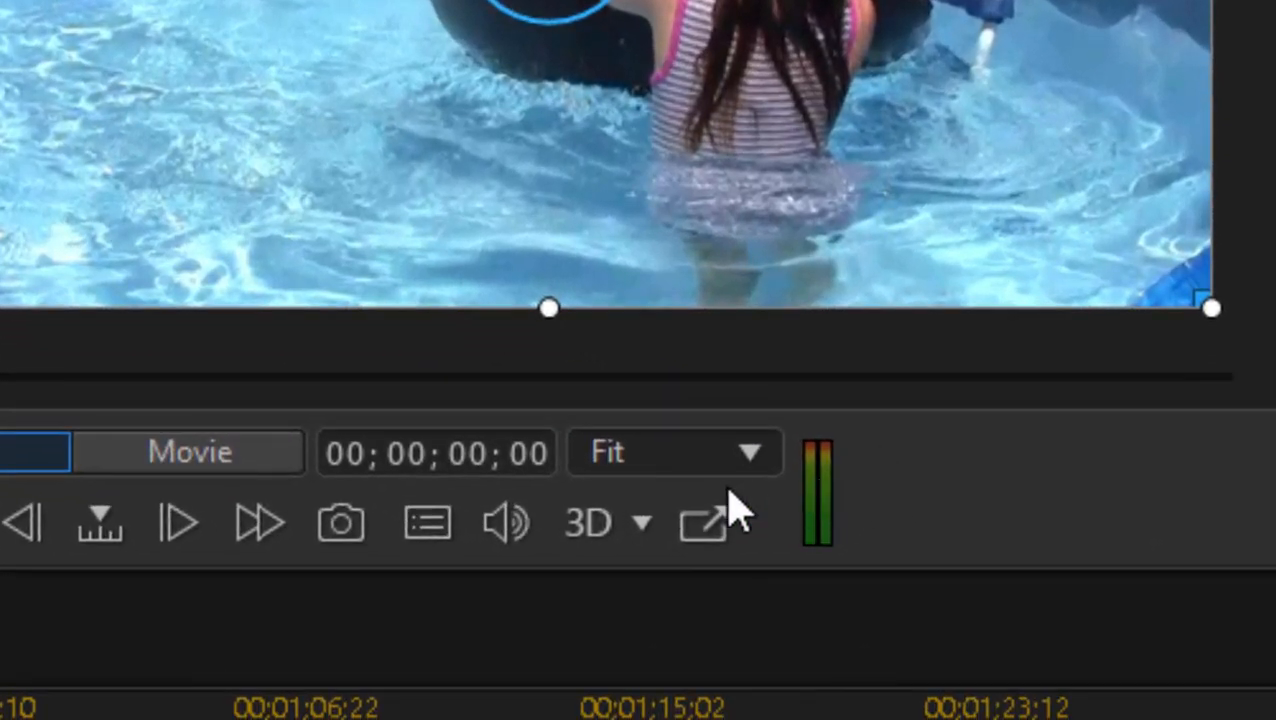
pyautogui.moveTo(428, 522)
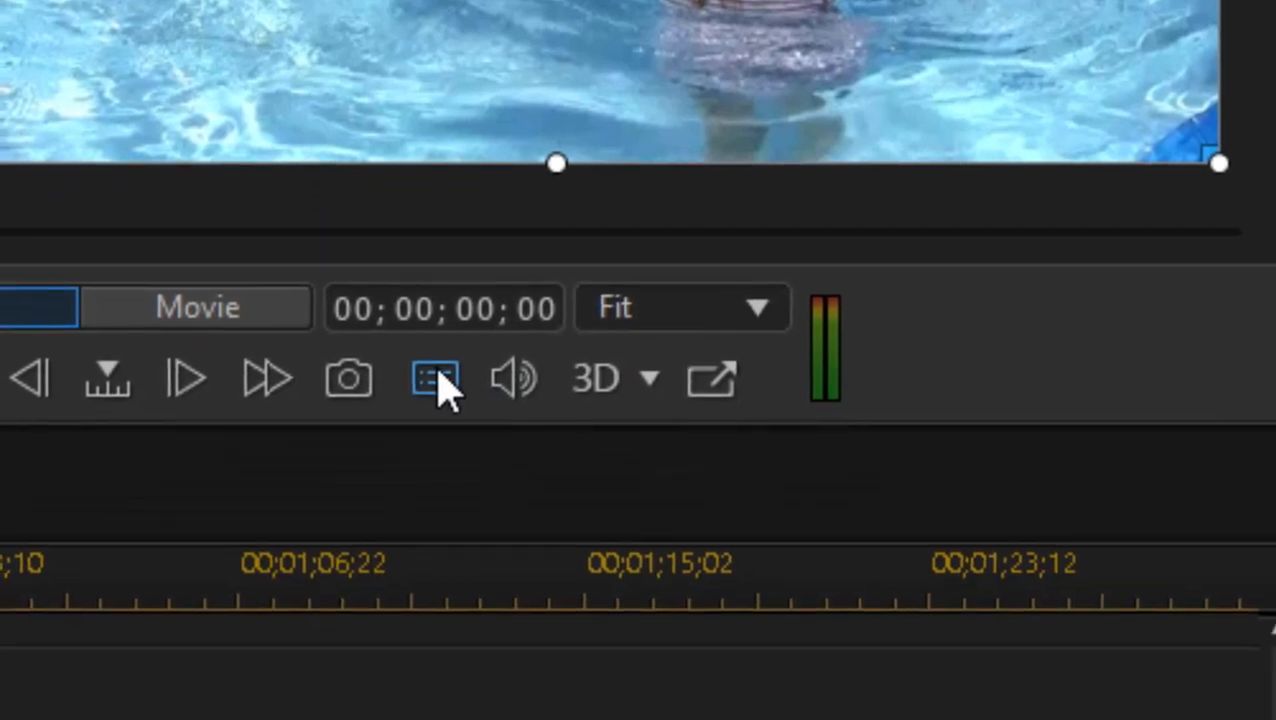
pyautogui.click(434, 378)
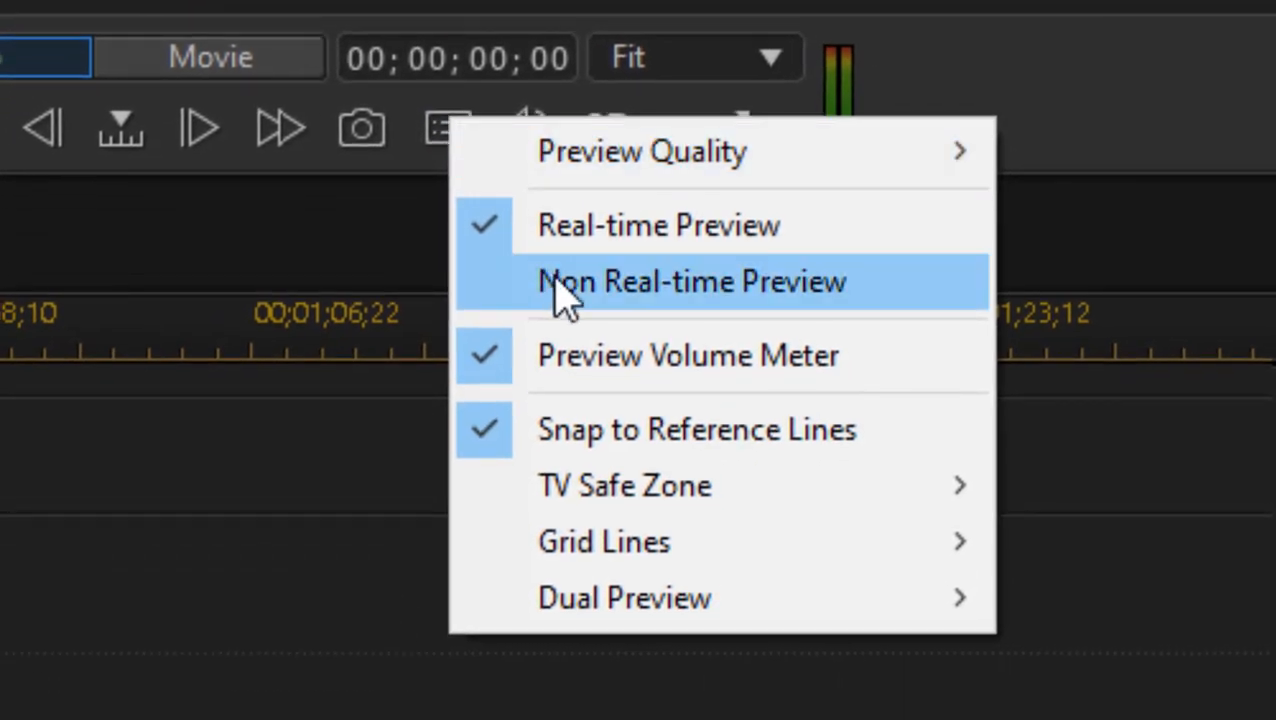
pyautogui.moveTo(686, 356)
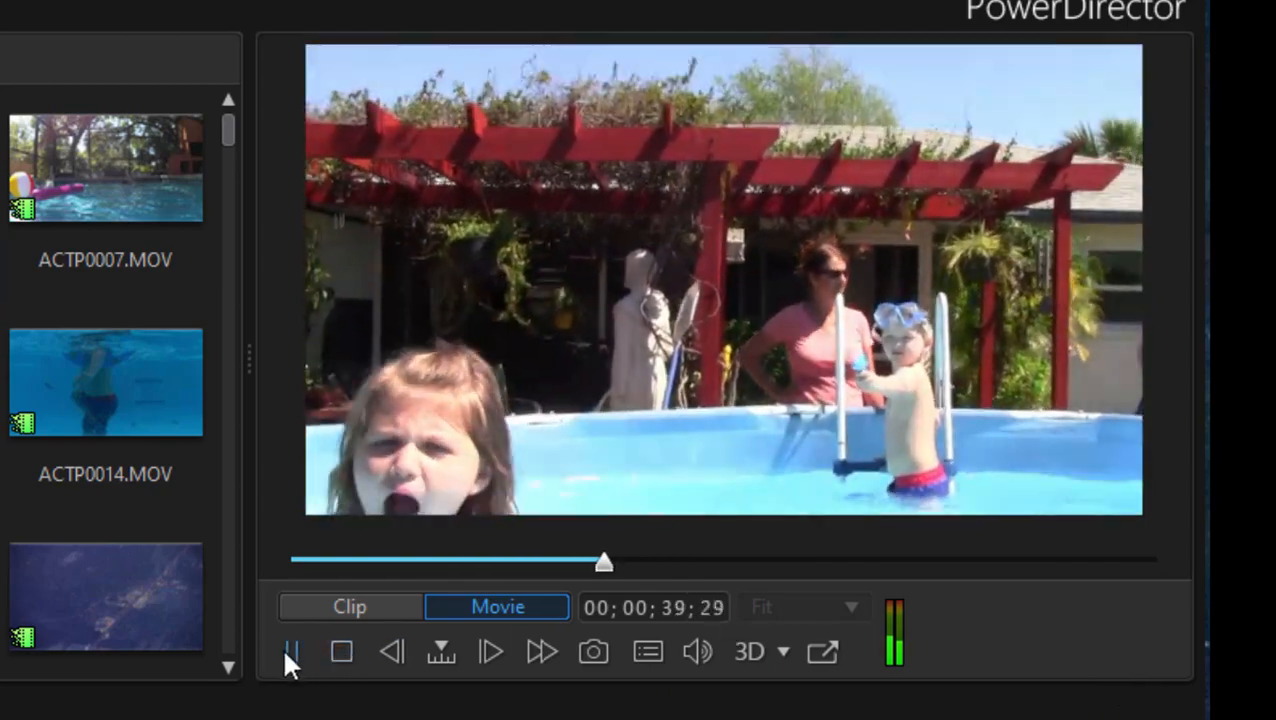
pyautogui.click(291, 651)
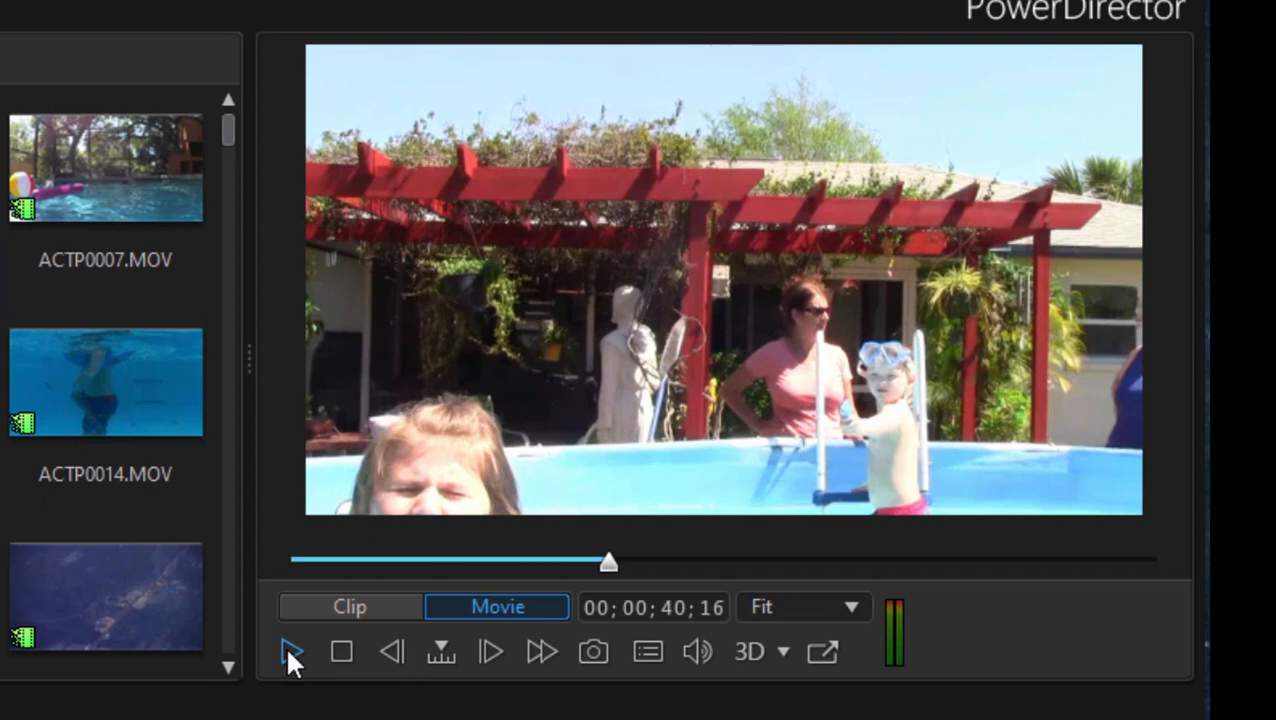
pyautogui.click(292, 652)
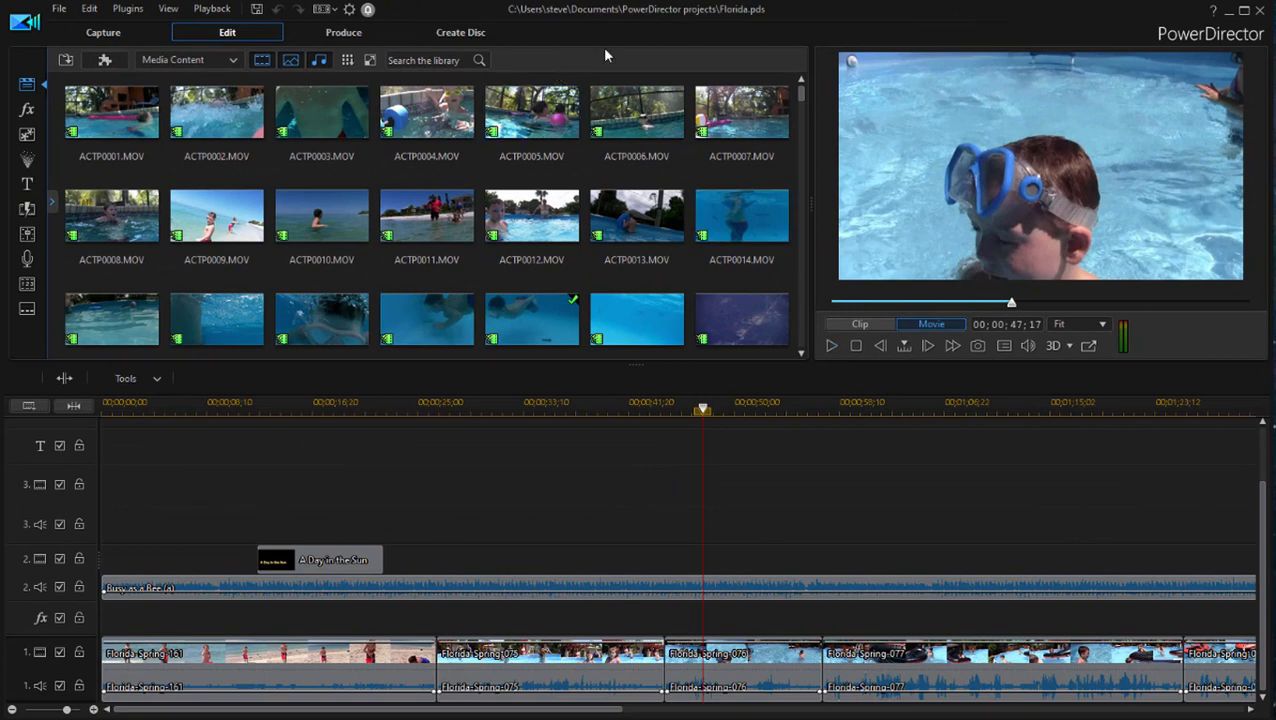
# Select ACTP0006 and use Dock/Undock Library Window to float the library.
pyautogui.click(27, 109)
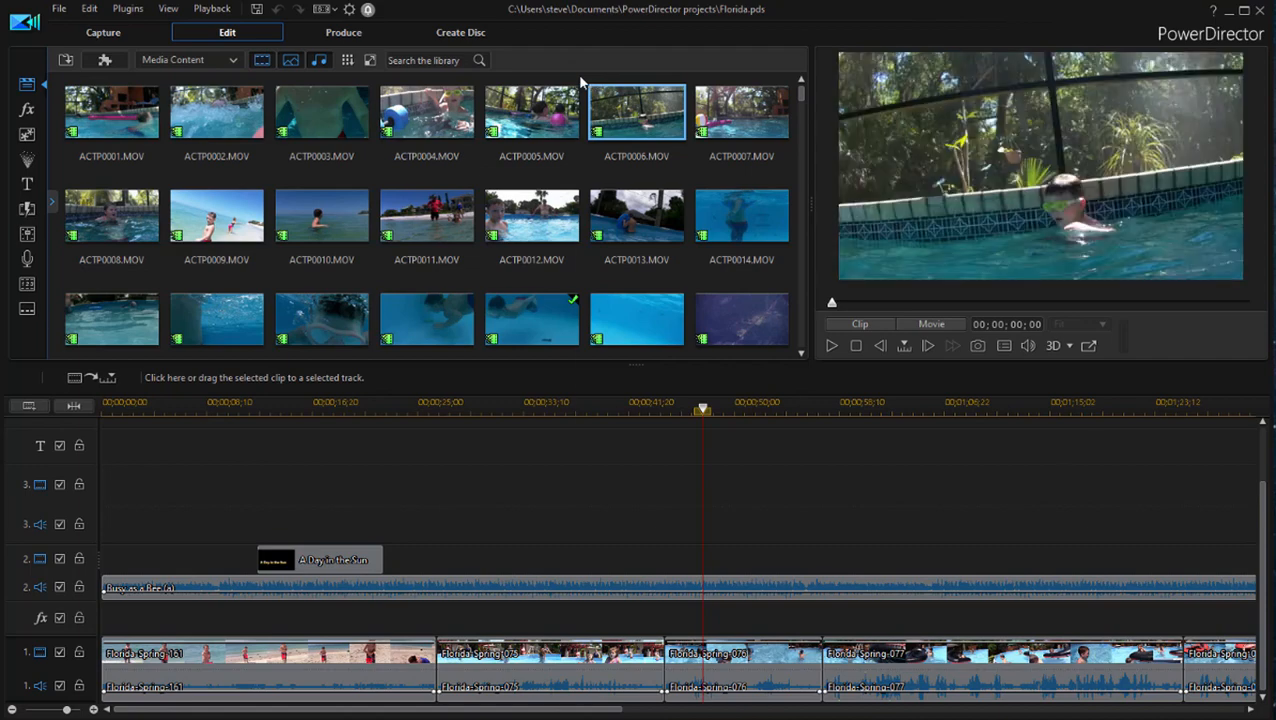
pyautogui.rightClick(636, 110)
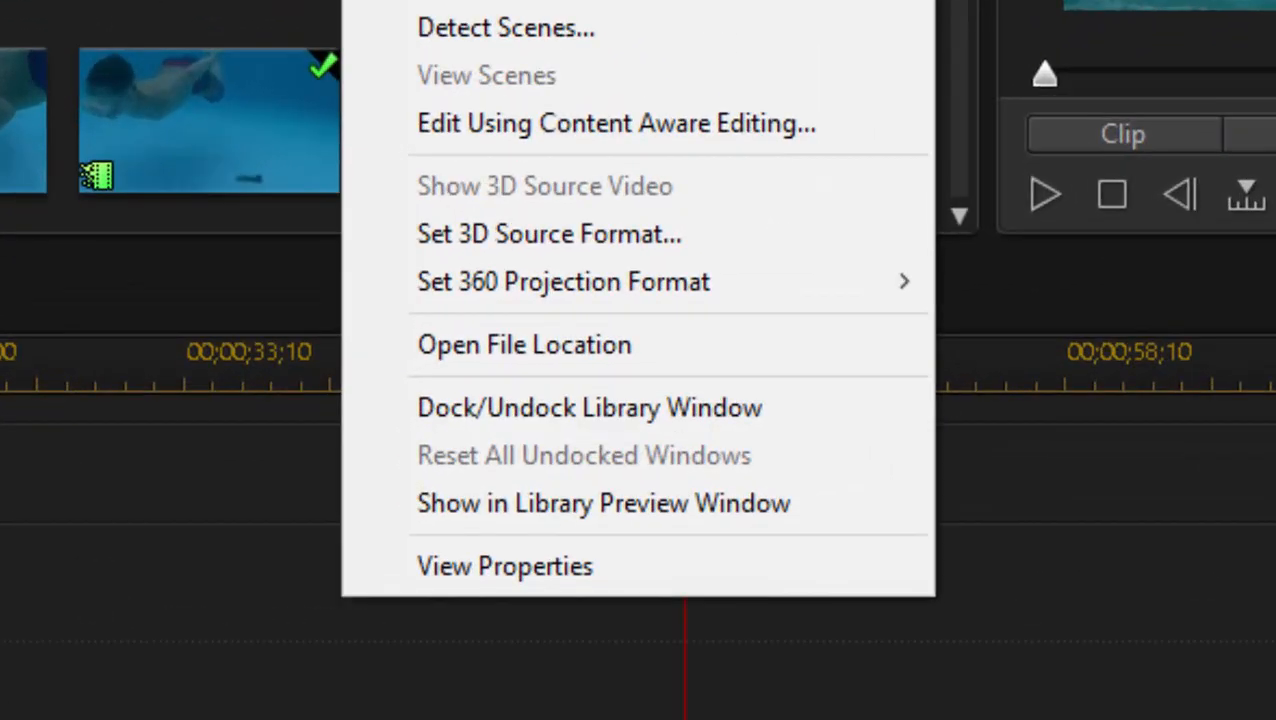
pyautogui.moveTo(730, 420)
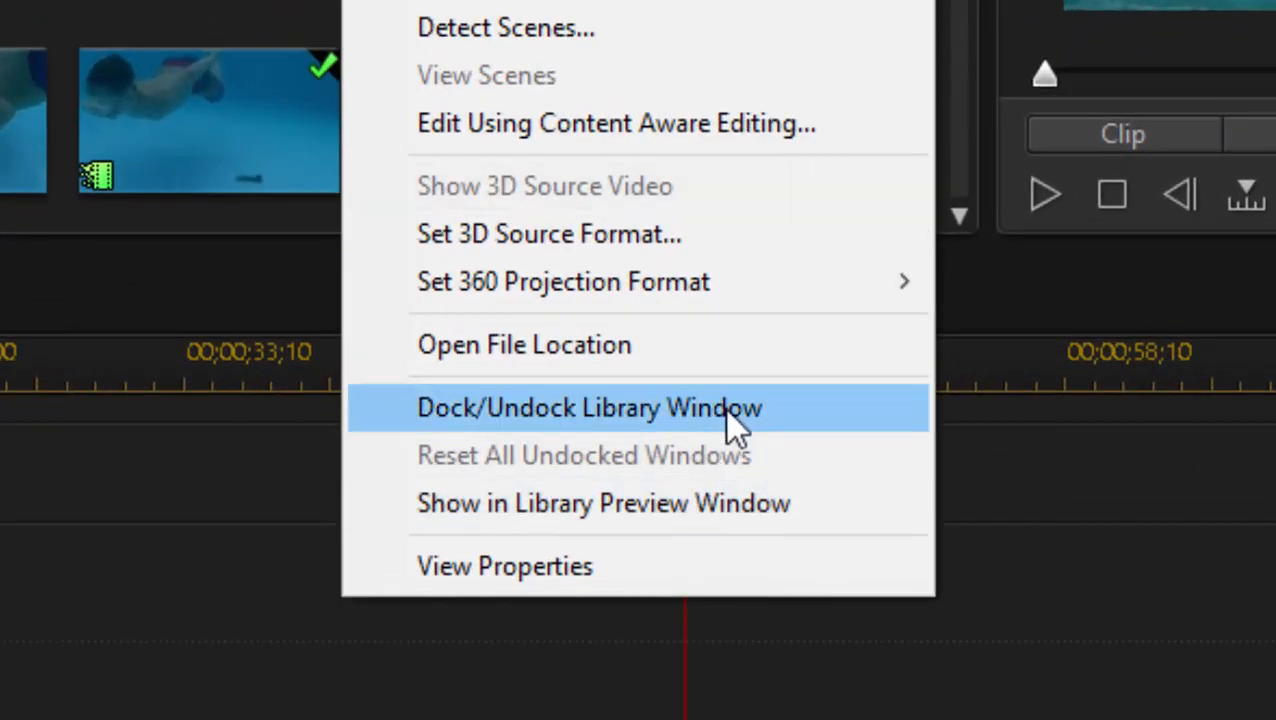
pyautogui.click(588, 407)
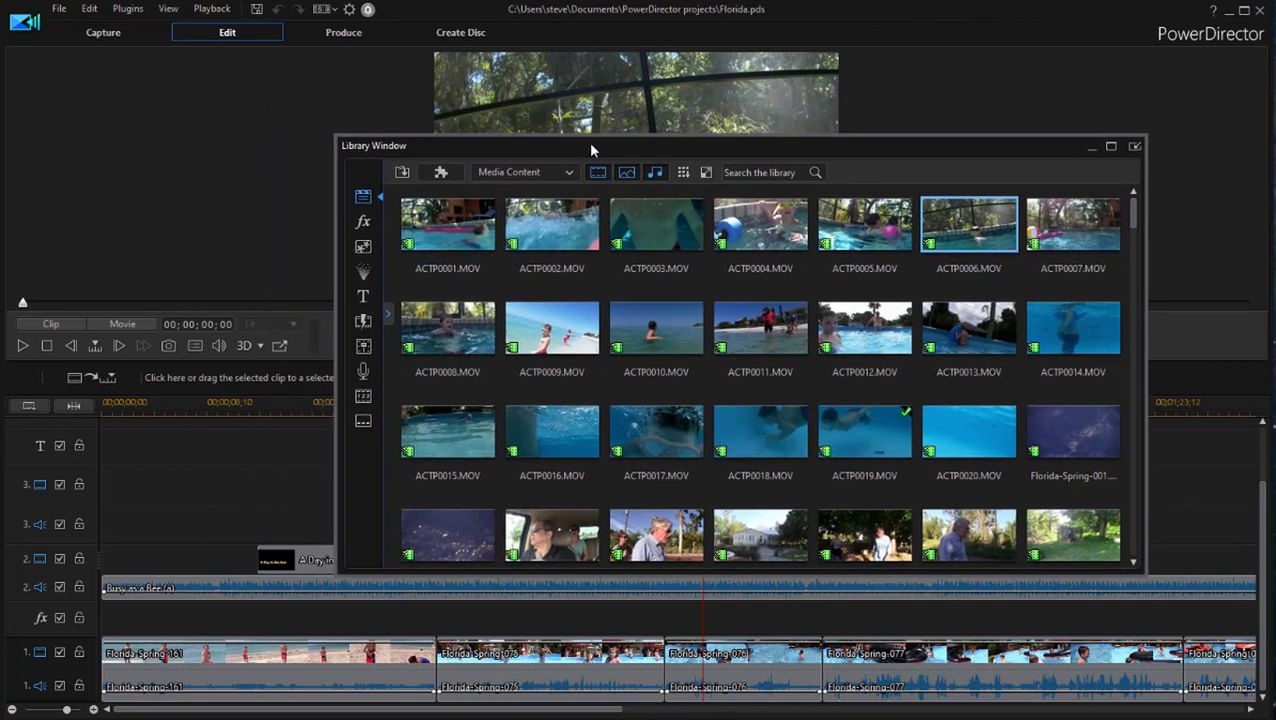
pyautogui.moveTo(495, 152)
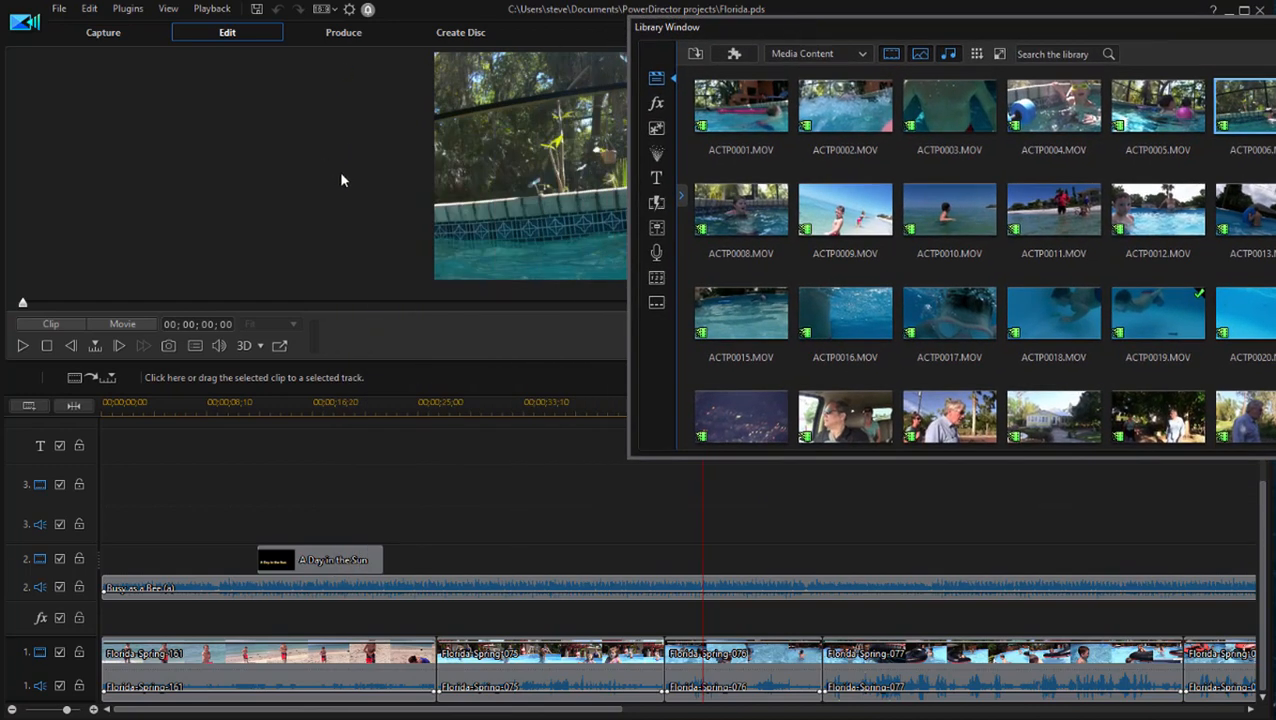
# Undock the preview with Dock/Undock Preview Window from its right-click menu.
pyautogui.rightClick(343, 180)
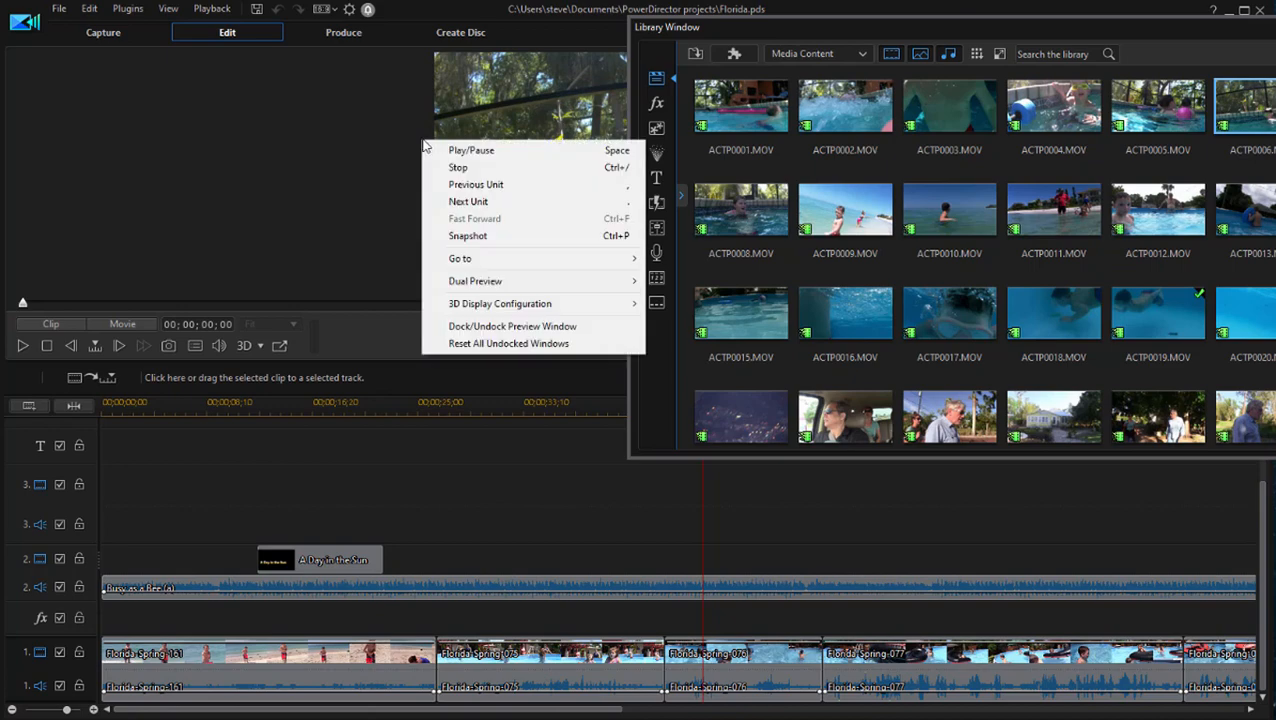
pyautogui.moveTo(512, 326)
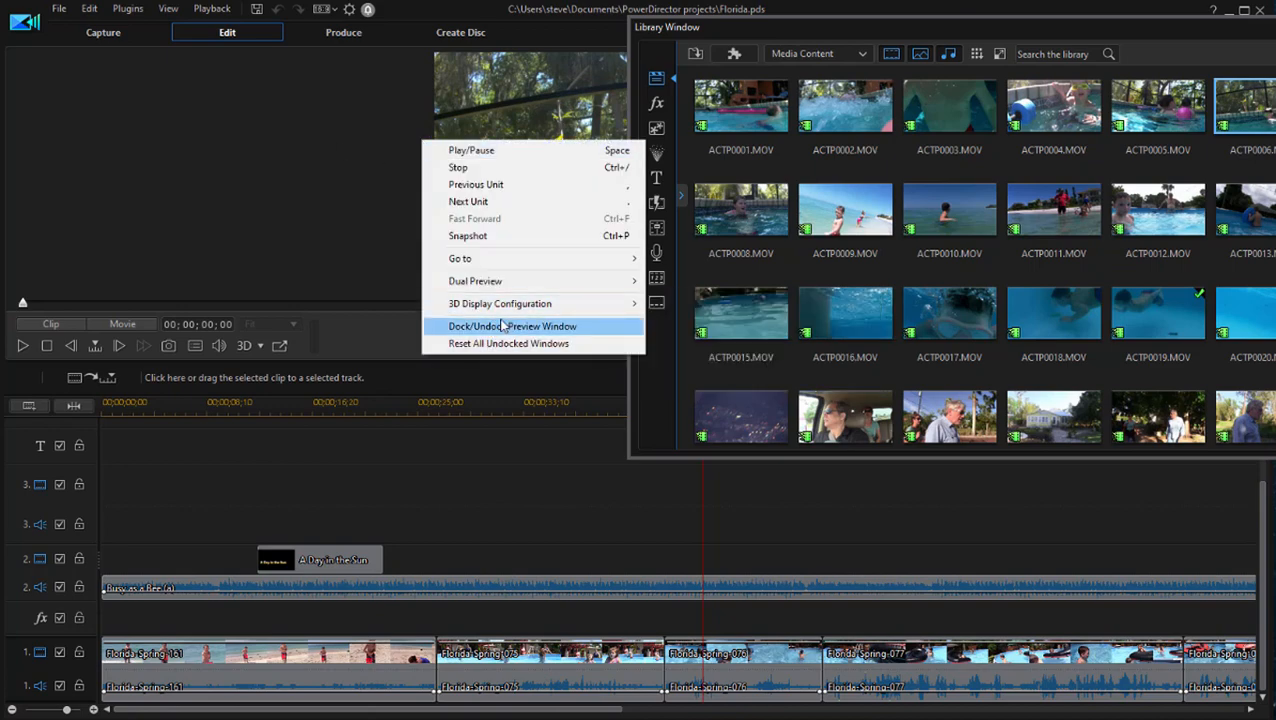
pyautogui.click(512, 326)
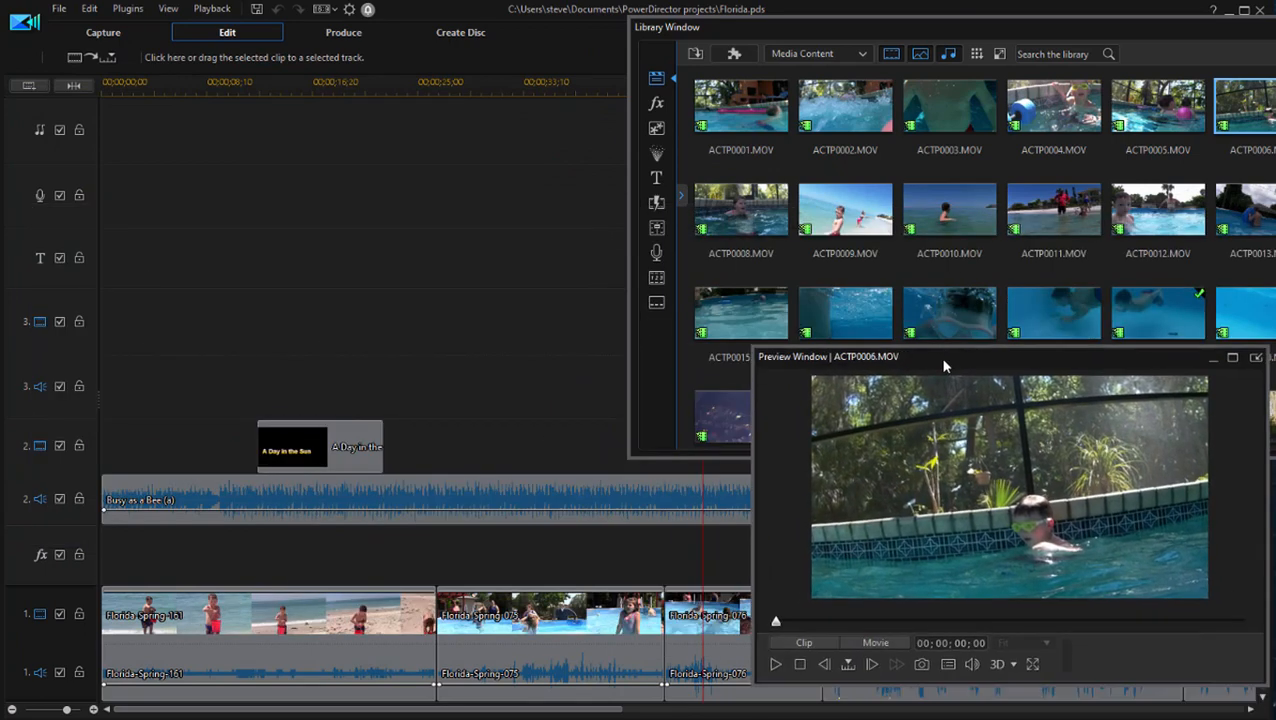
pyautogui.moveTo(512, 398)
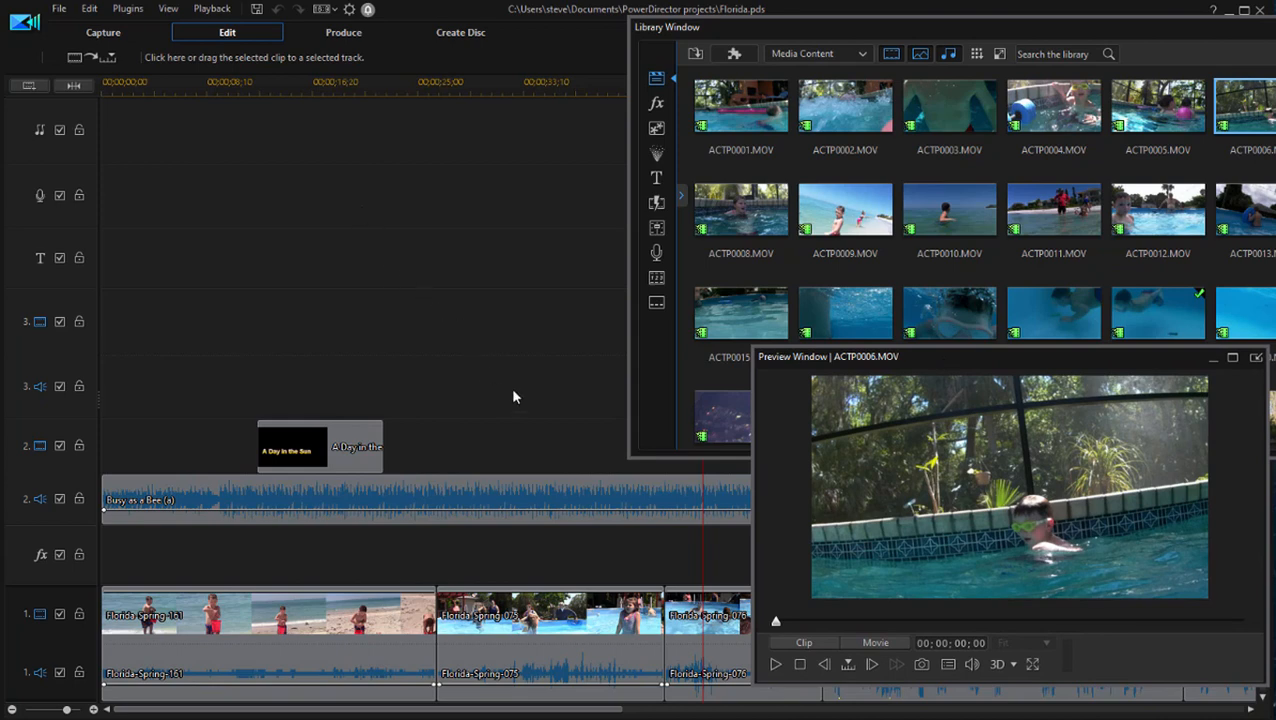
pyautogui.moveTo(516, 391)
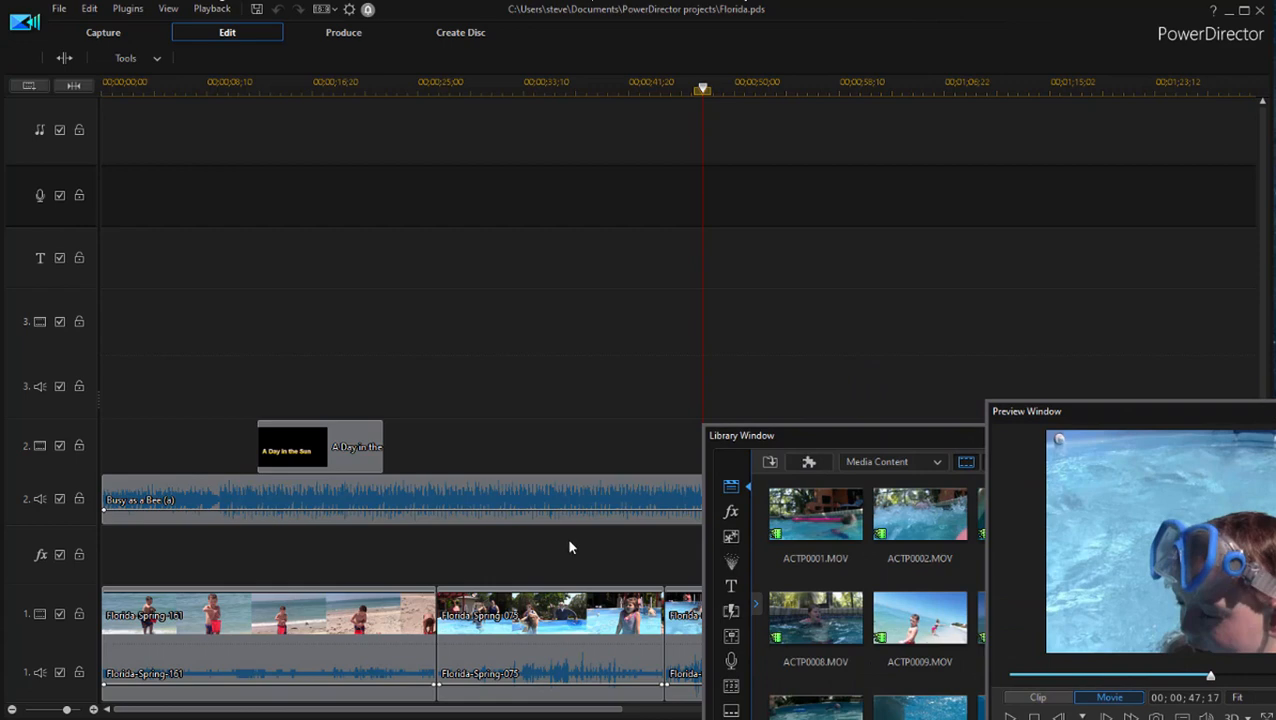
pyautogui.moveTo(713, 440)
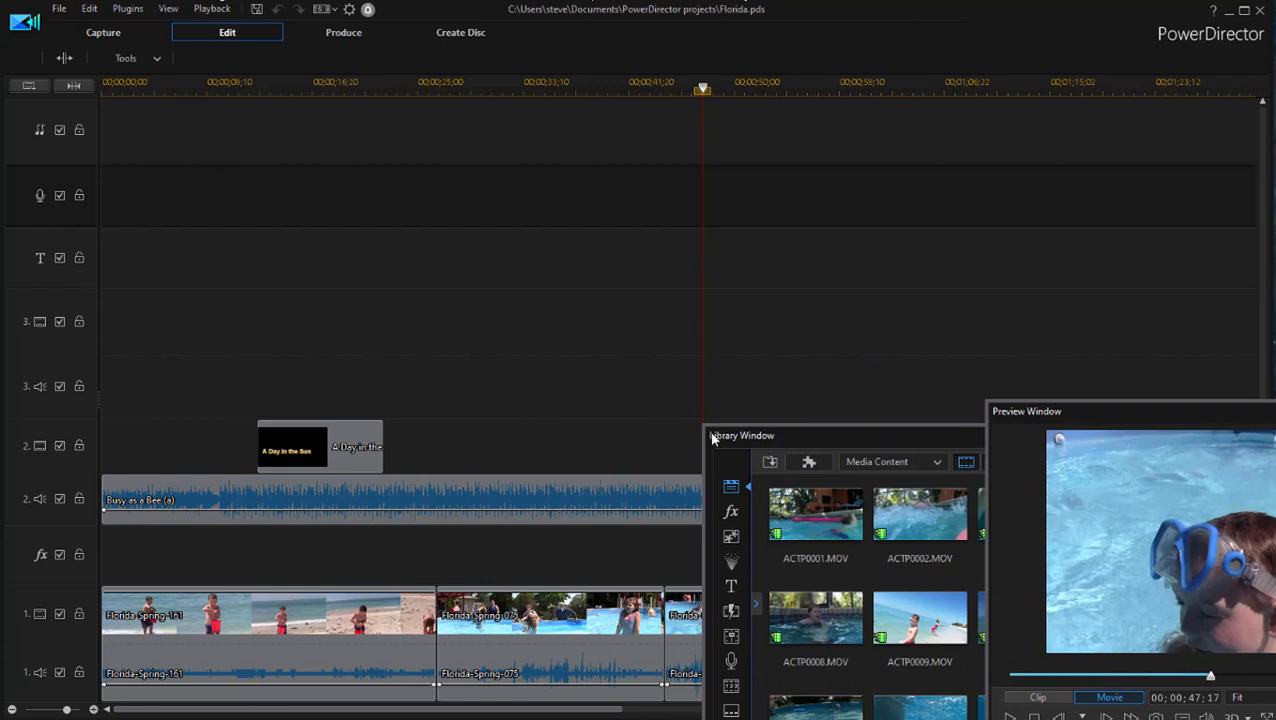
pyautogui.moveTo(826, 439)
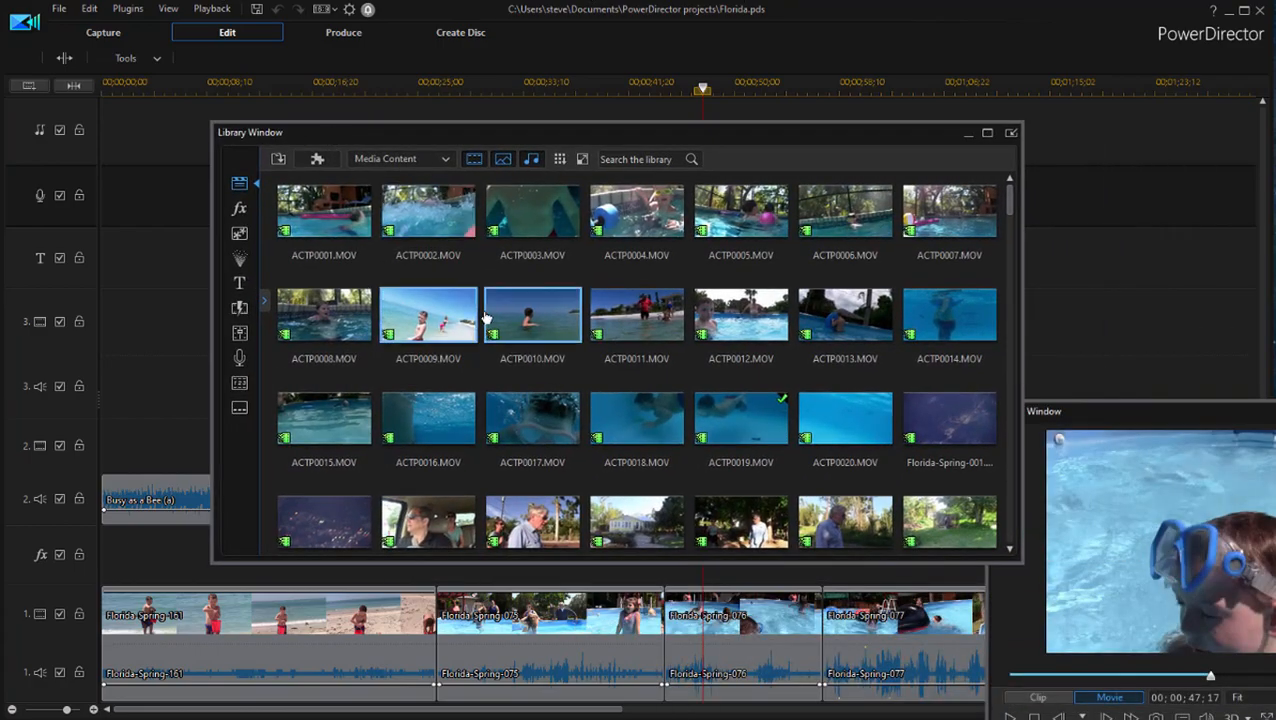
# Show the options menu for clip ACTP0003 in the floating Library Window.
pyautogui.rightClick(532, 210)
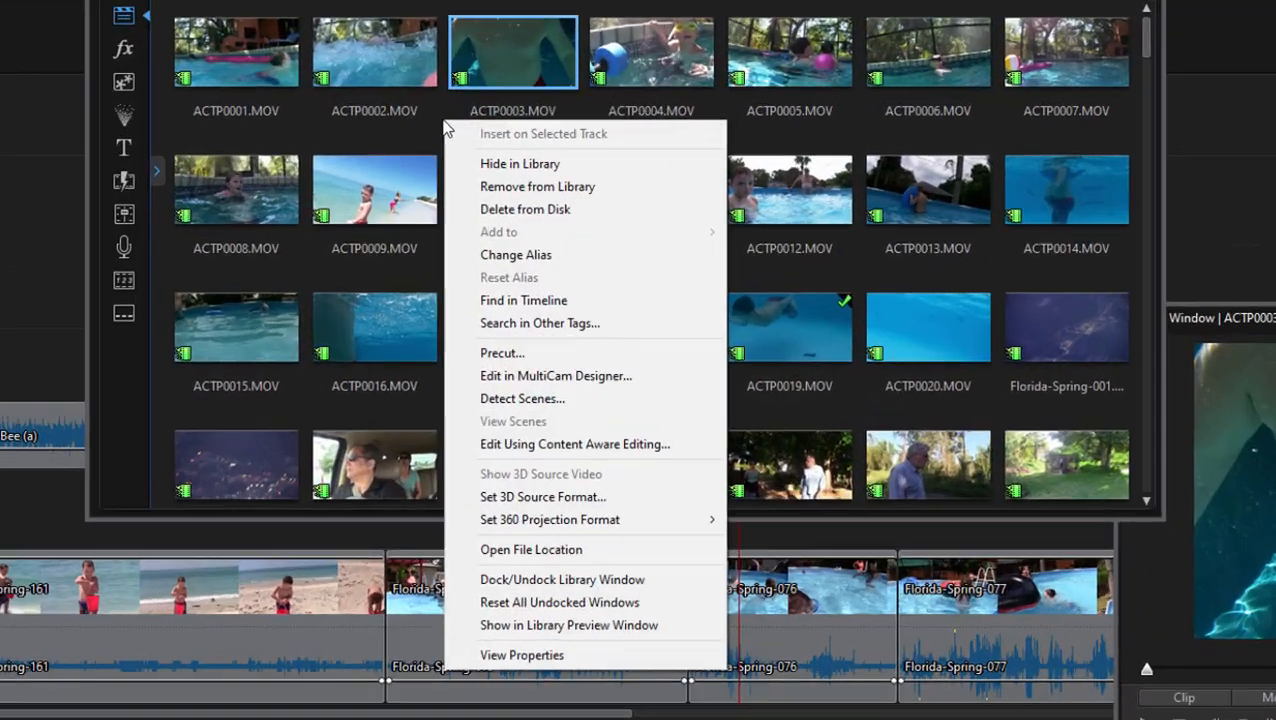